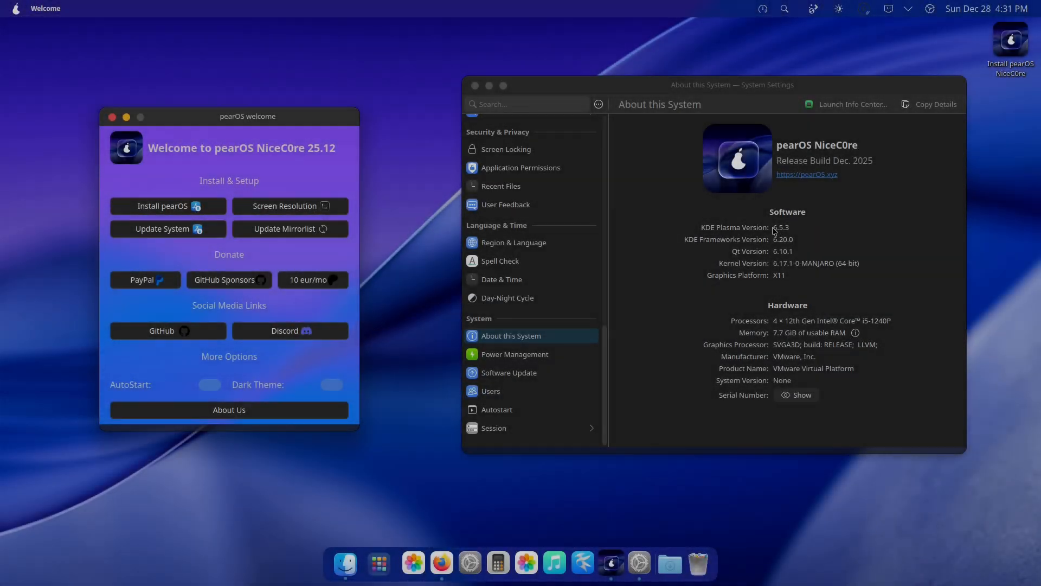
# Dismiss the pearOS.xyz ad, scroll the homepage and advance the installer screenshot carousel.
pyautogui.doubleClick(784, 239)
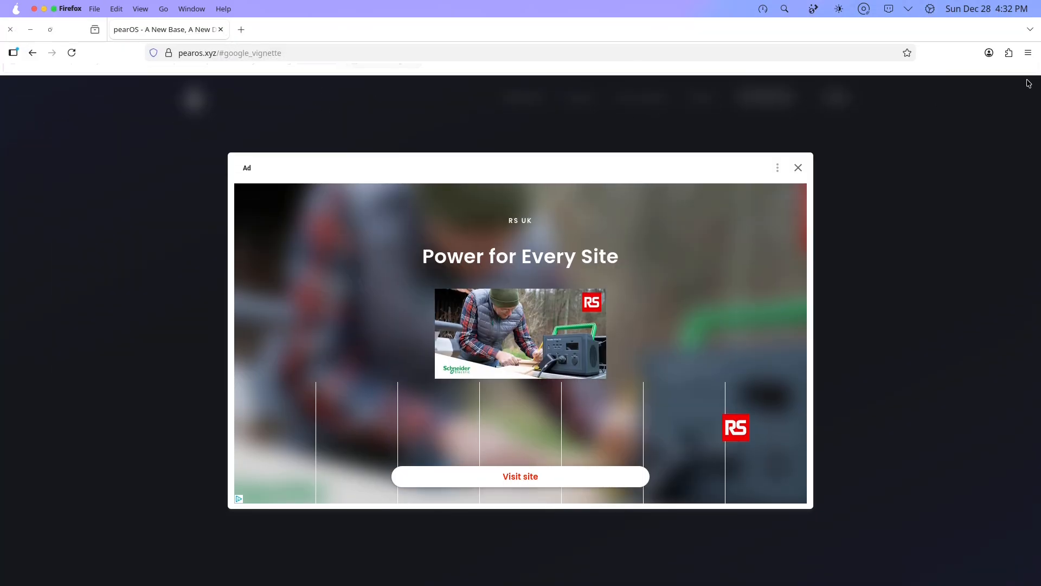
pyautogui.click(798, 167)
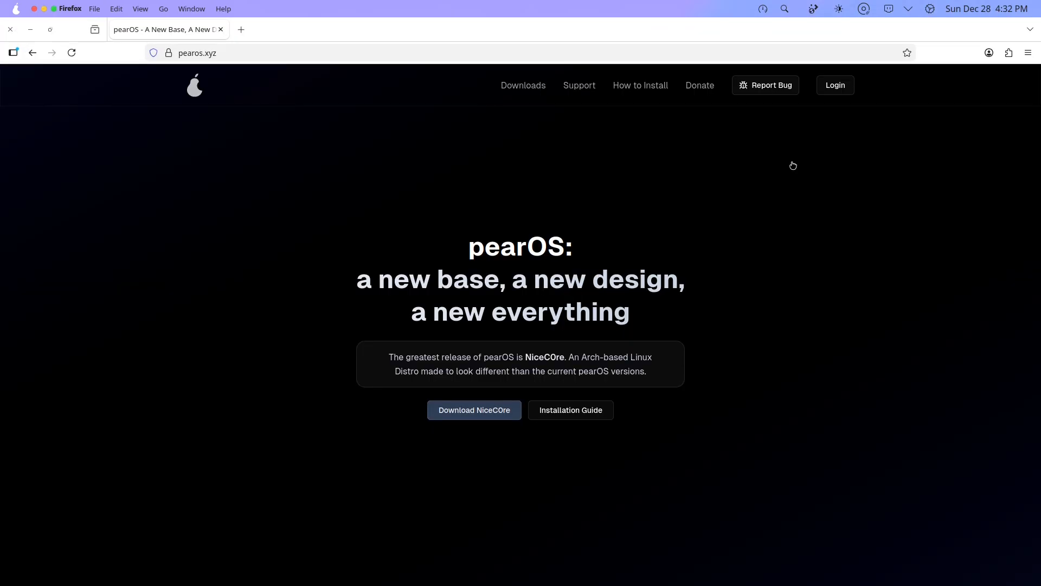
pyautogui.click(197, 53)
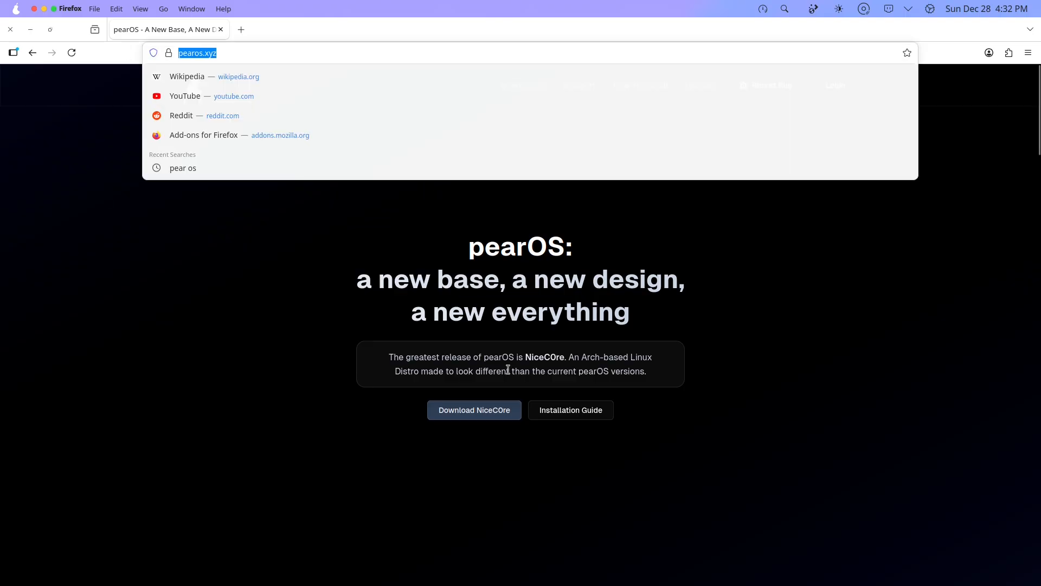
pyautogui.scroll(-3)
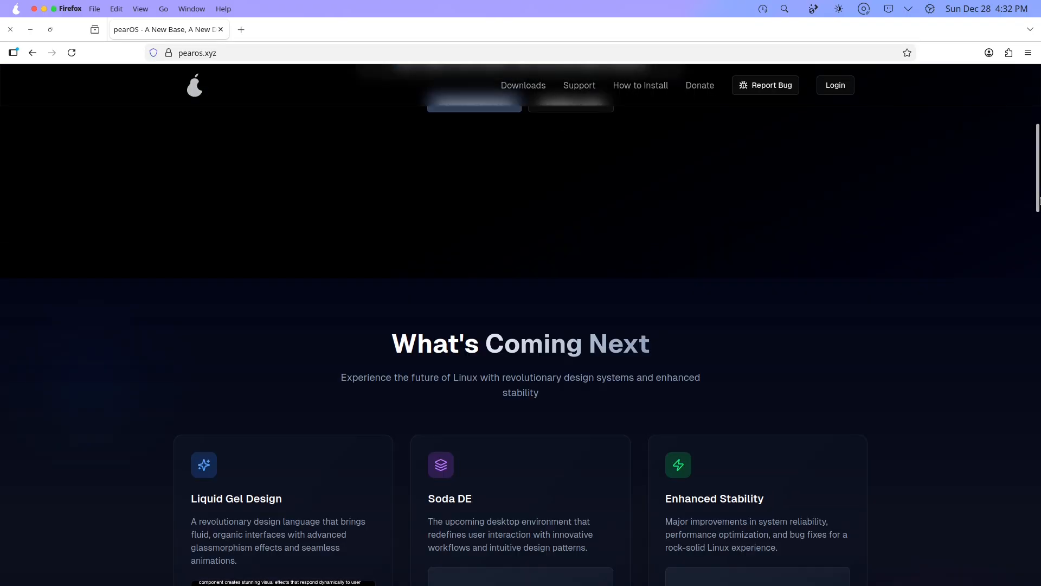
pyautogui.scroll(-3)
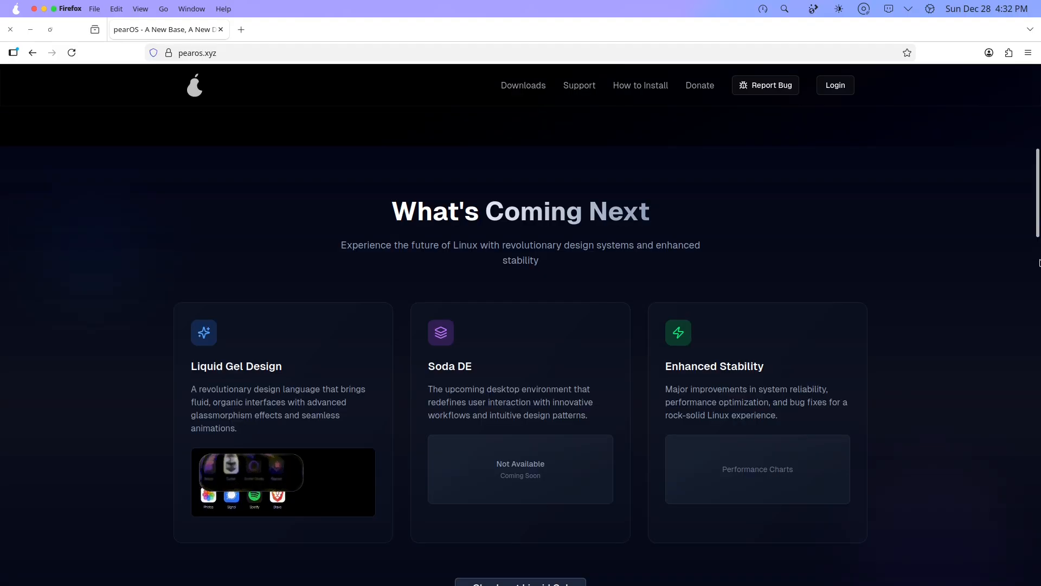
pyautogui.scroll(-3)
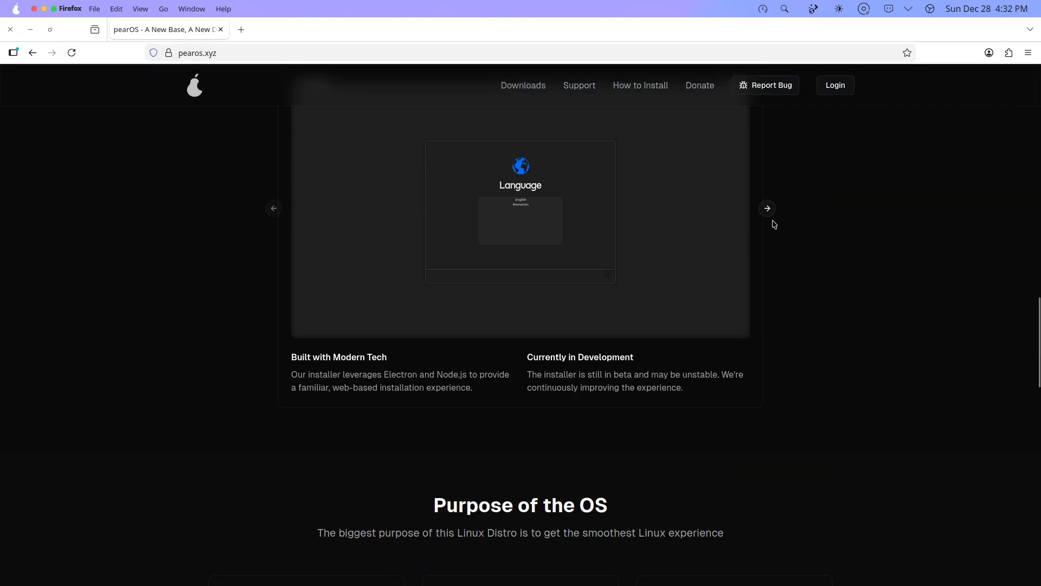
pyautogui.click(767, 208)
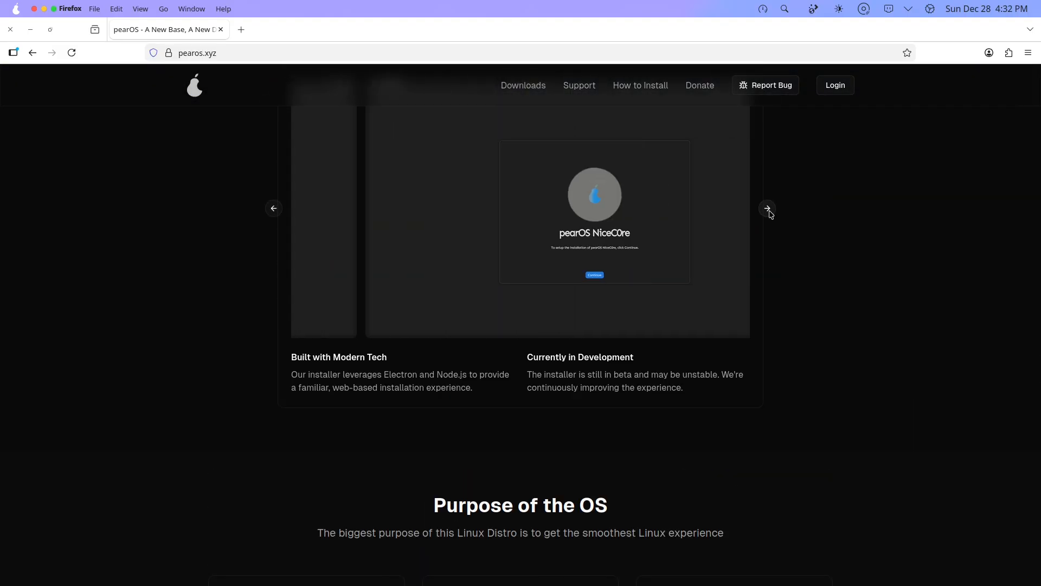
# Read the FAQ on NiceC0re's Arch base, then view the Liquid Gel preview.
pyautogui.scroll(-3)
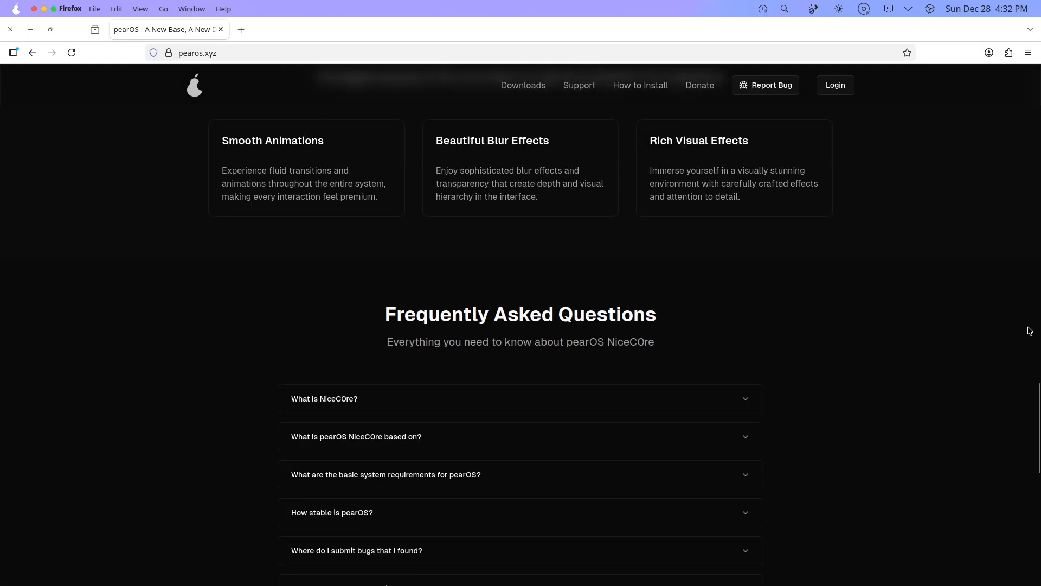
pyautogui.click(356, 436)
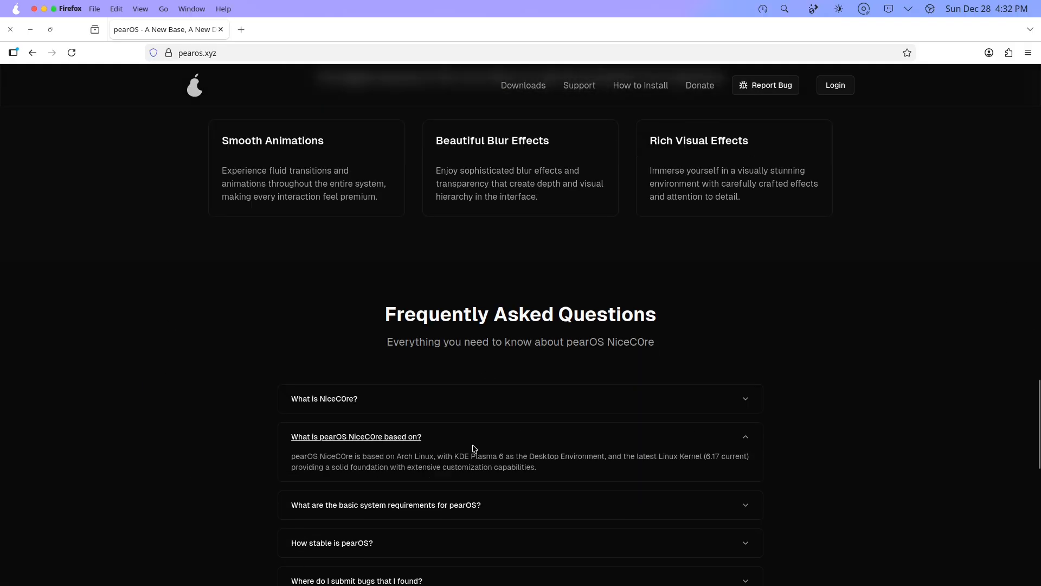
pyautogui.moveTo(291, 456); pyautogui.dragTo(536, 467)
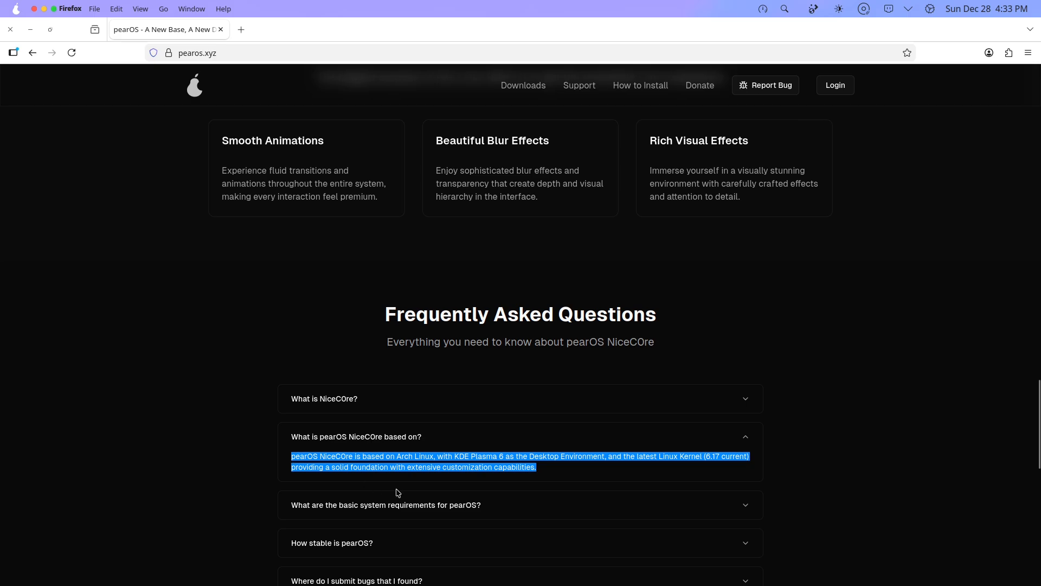
pyautogui.scroll(-3)
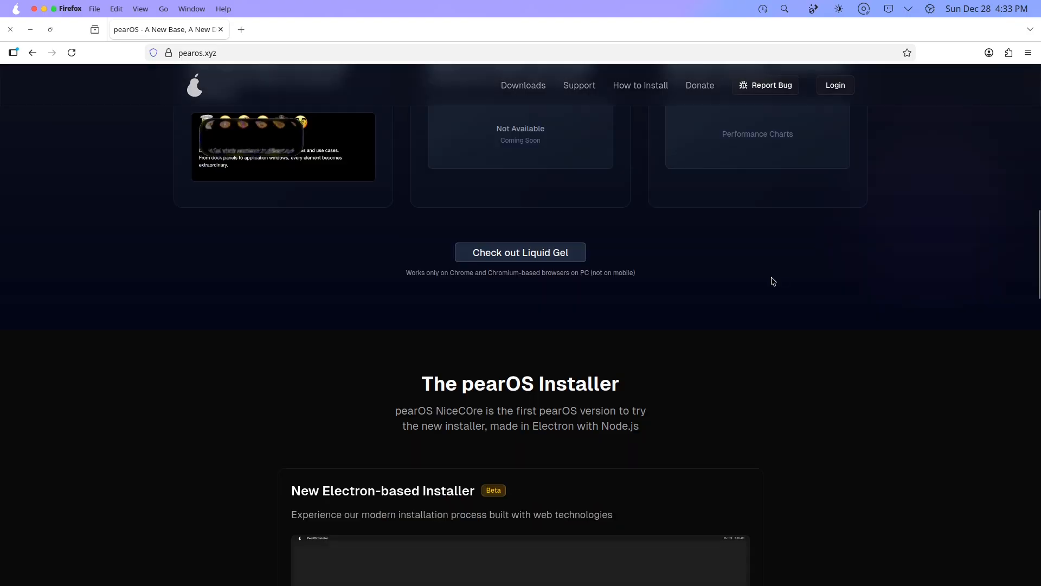
pyautogui.click(520, 252)
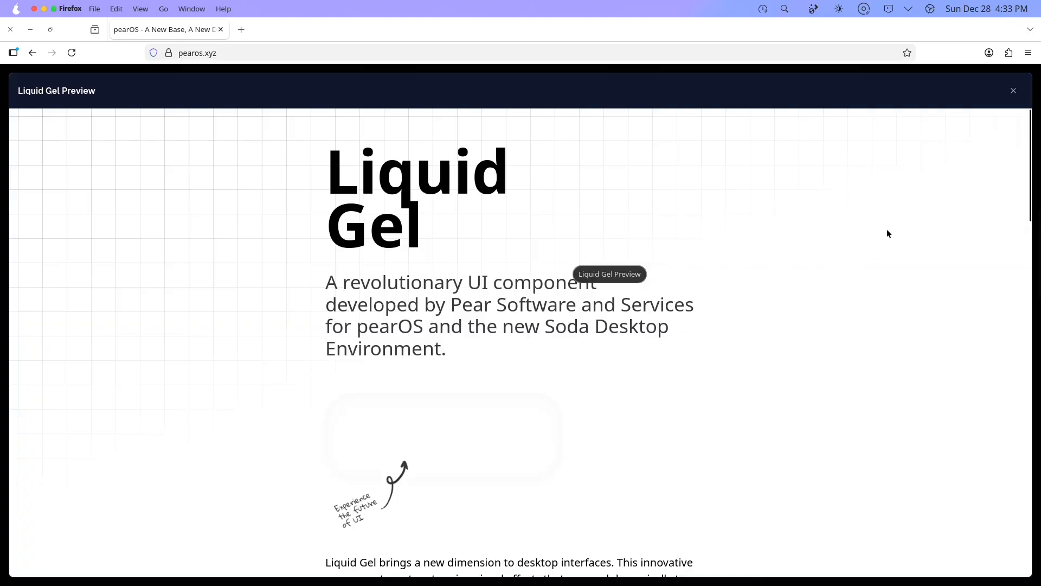
pyautogui.moveTo(518, 397)
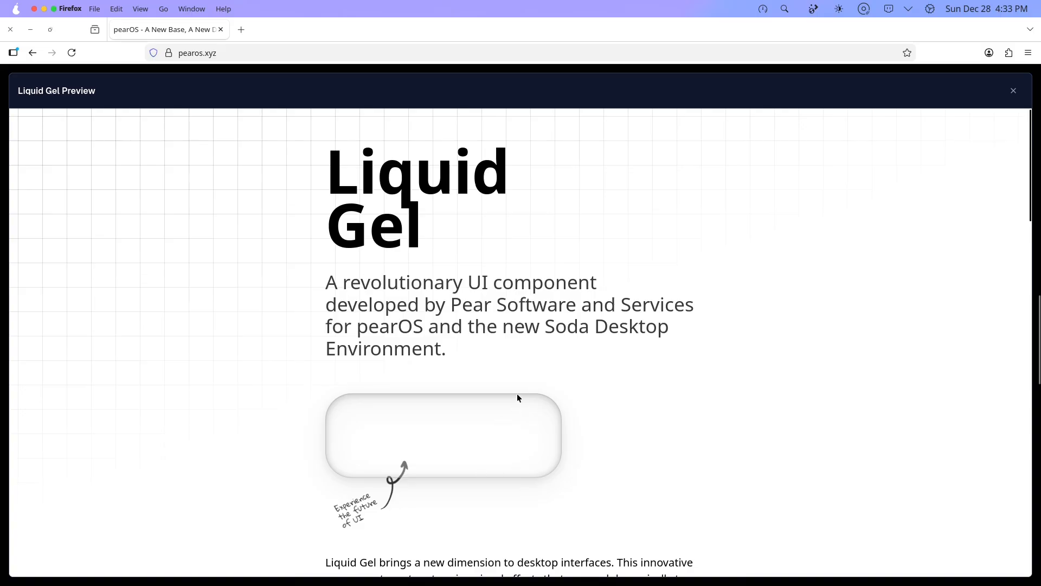
pyautogui.click(1012, 90)
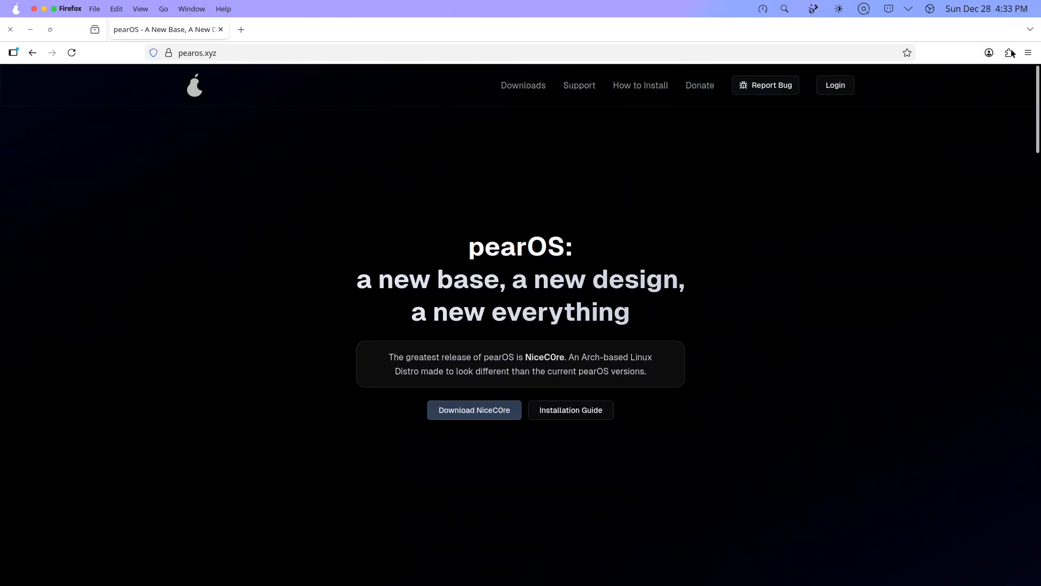
# Go to the Downloads page and download the NiceC0re 25.12 ISO (3.26 GB).
pyautogui.click(474, 410)
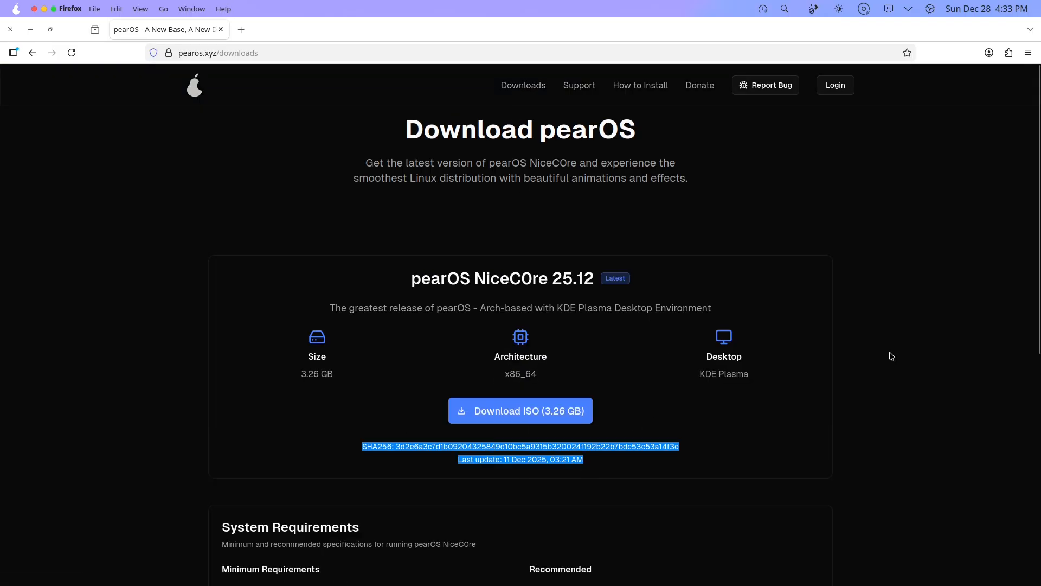
pyautogui.scroll(-3)
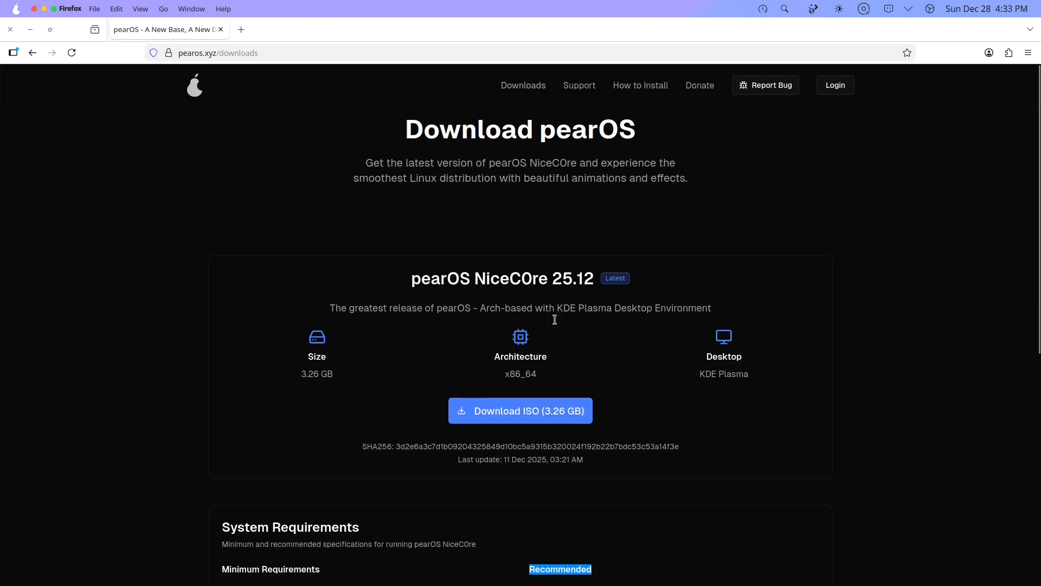
pyautogui.click(520, 410)
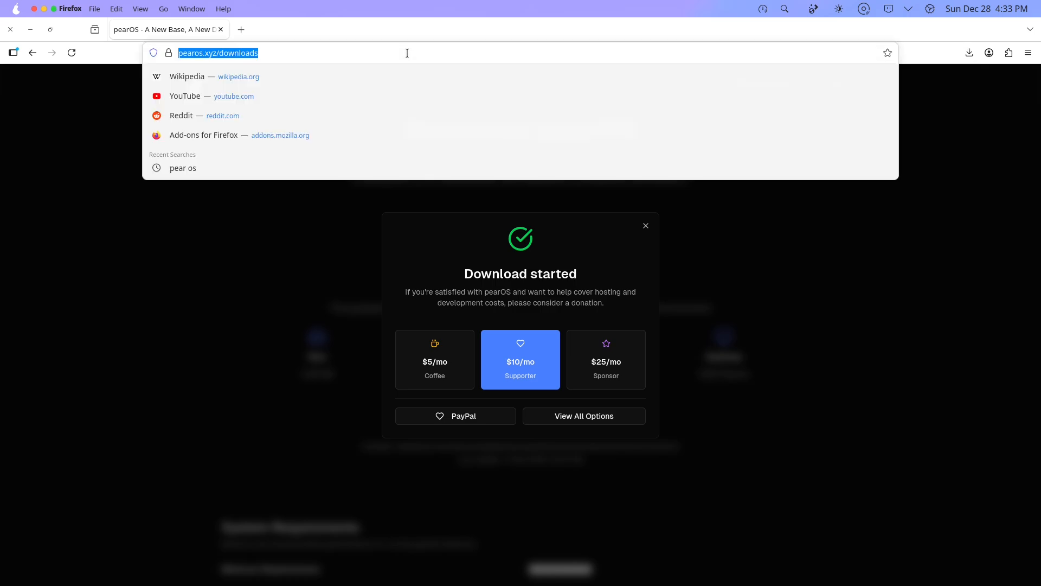
# Load about:support in Firefox, zoom in, and scroll through the version 146 details.
pyautogui.write('about:support')
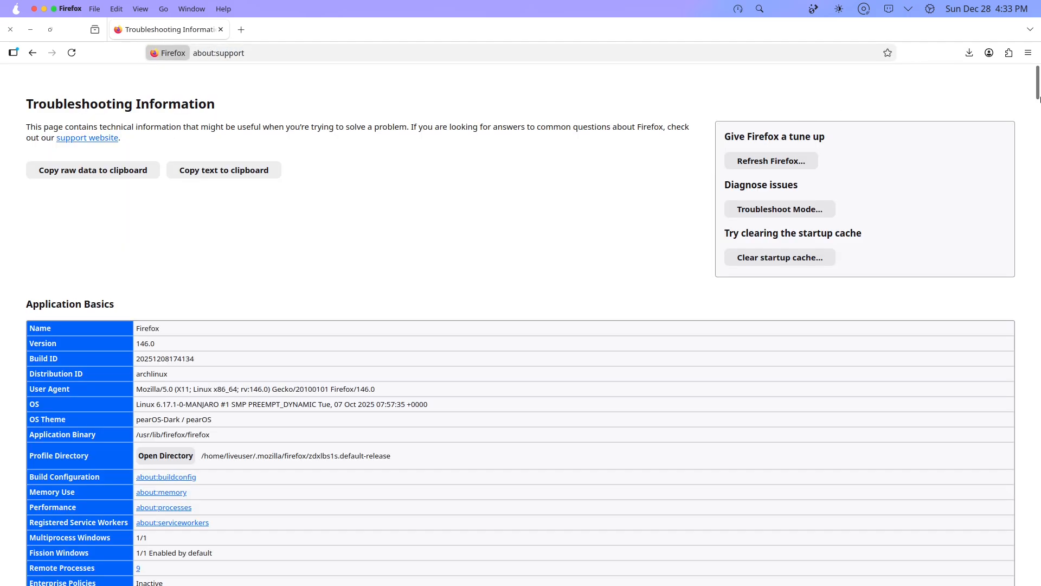
pyautogui.scroll(-3)
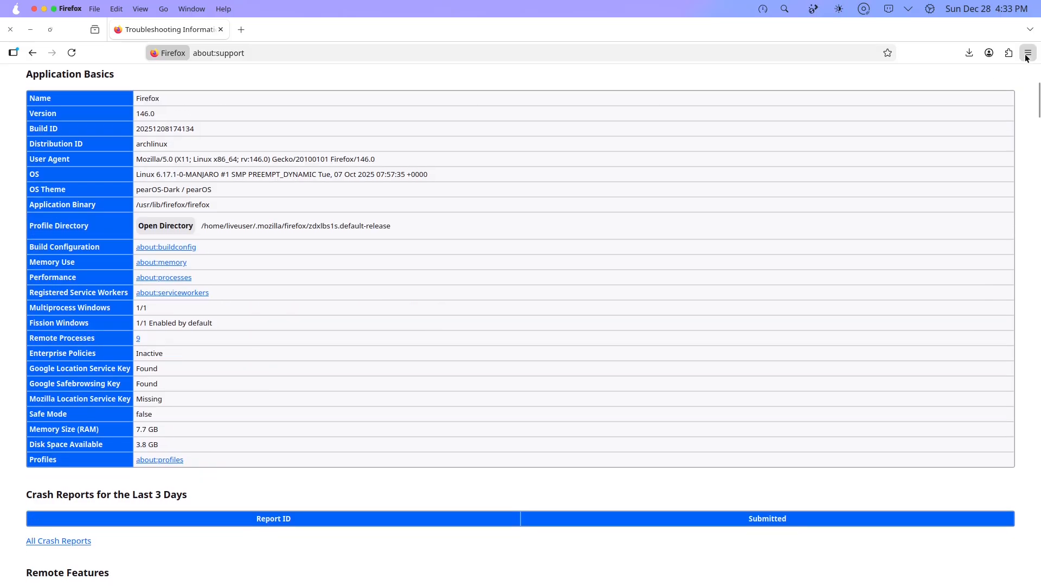
pyautogui.click(1027, 53)
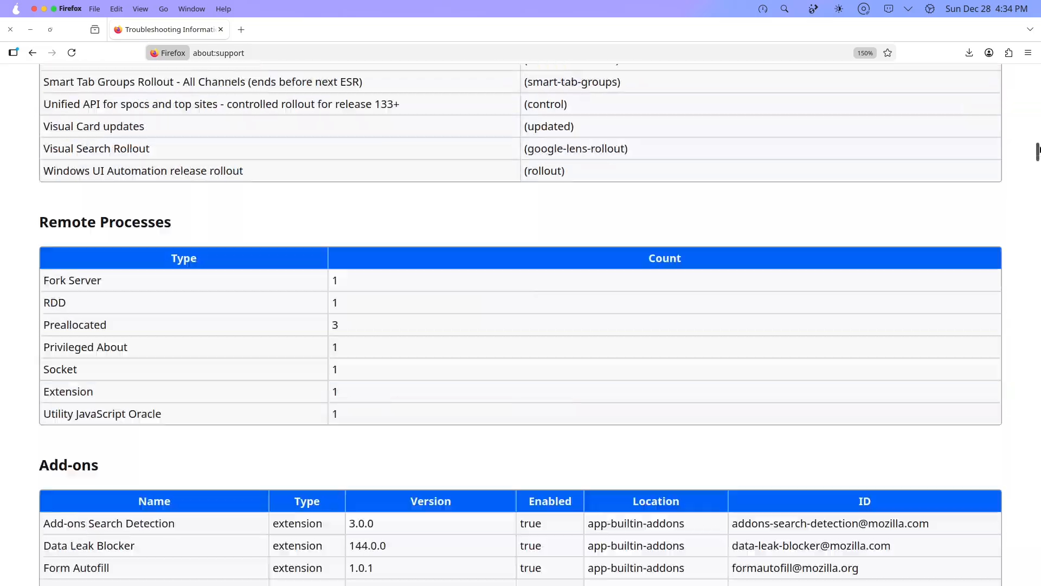
pyautogui.scroll(-3)
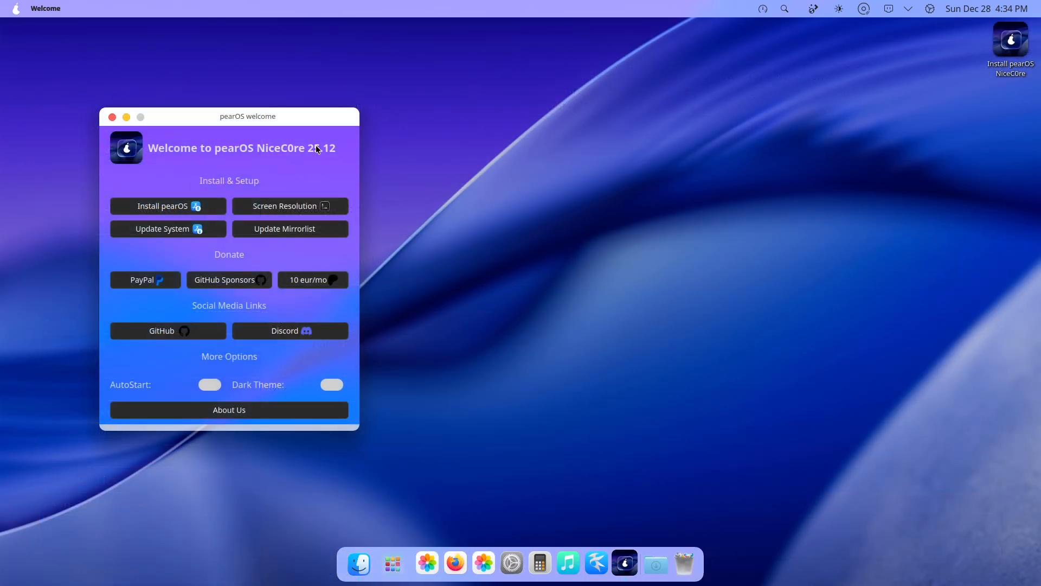
# Close the welcome window and open About This Pear showing i5, 8.3G and 25.12.
pyautogui.click(113, 118)
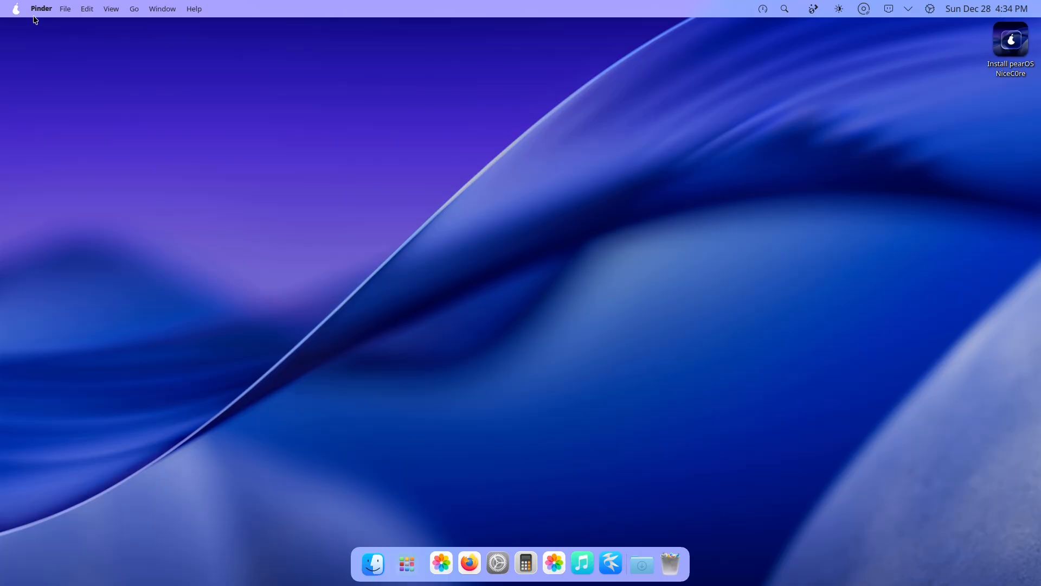
pyautogui.click(15, 8)
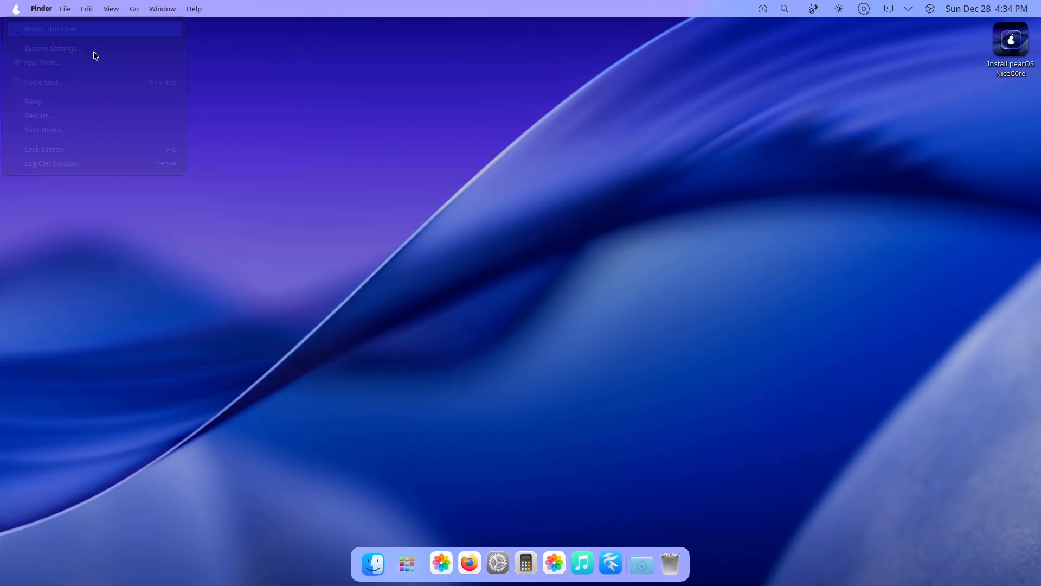
pyautogui.click(499, 183)
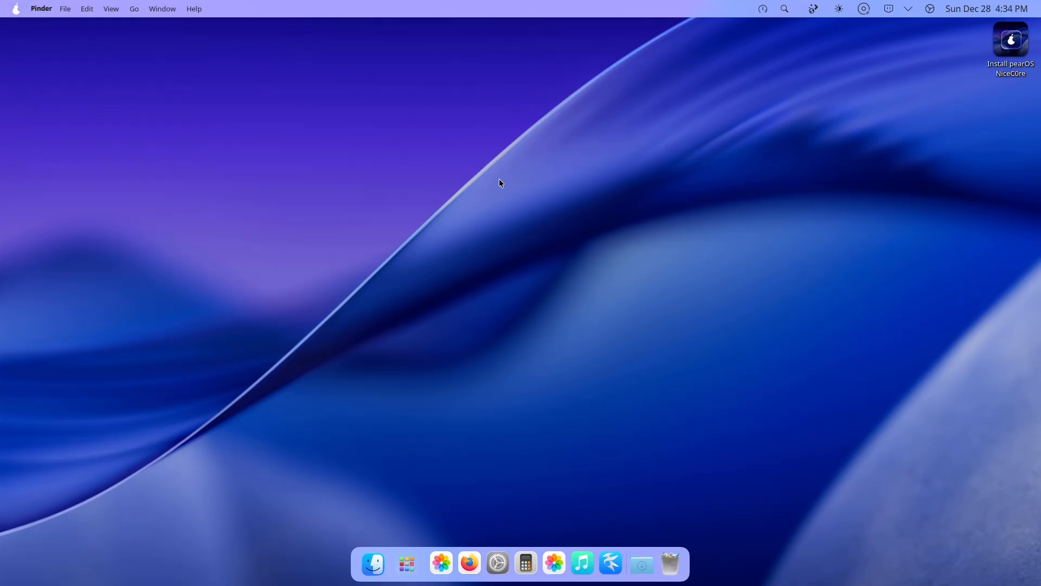
pyautogui.moveTo(903, 78)
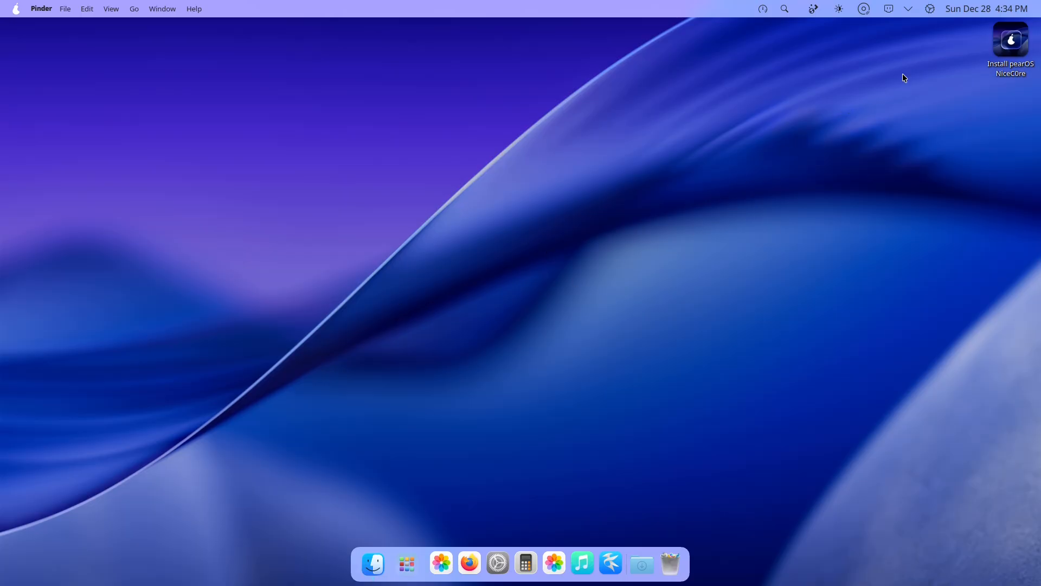
pyautogui.moveTo(761, 11)
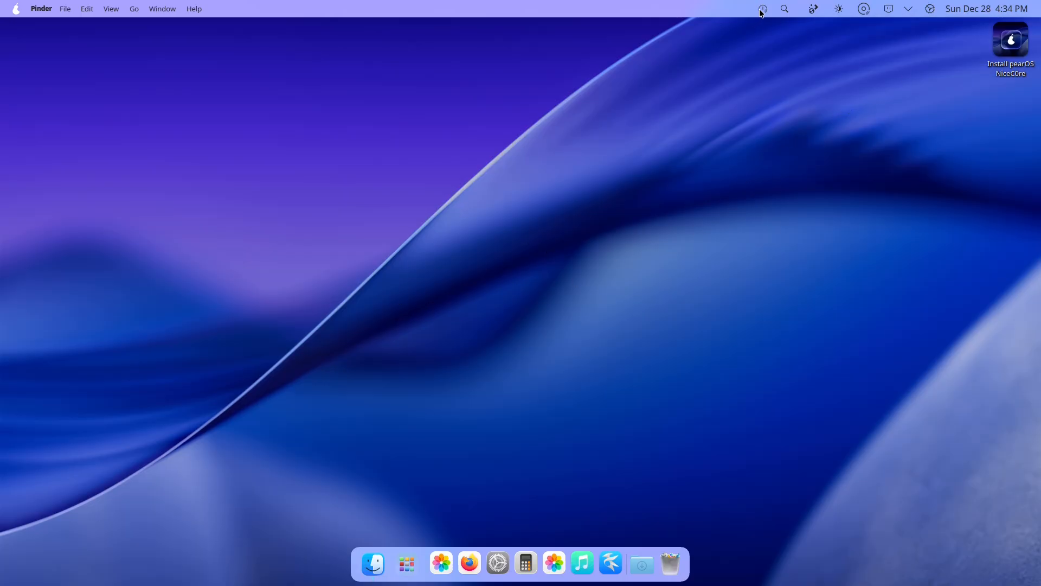
pyautogui.moveTo(813, 8)
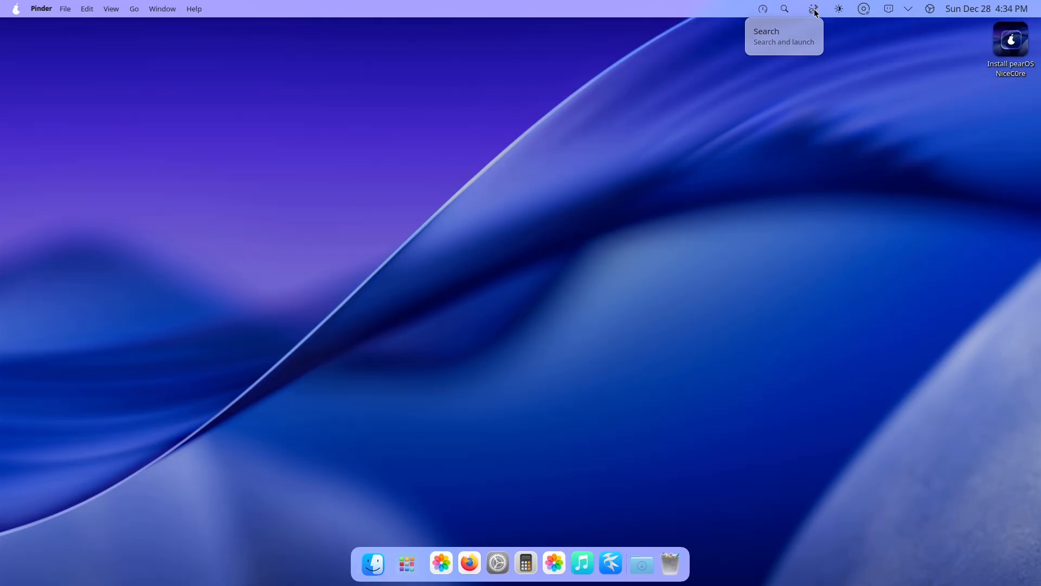
pyautogui.moveTo(784, 9)
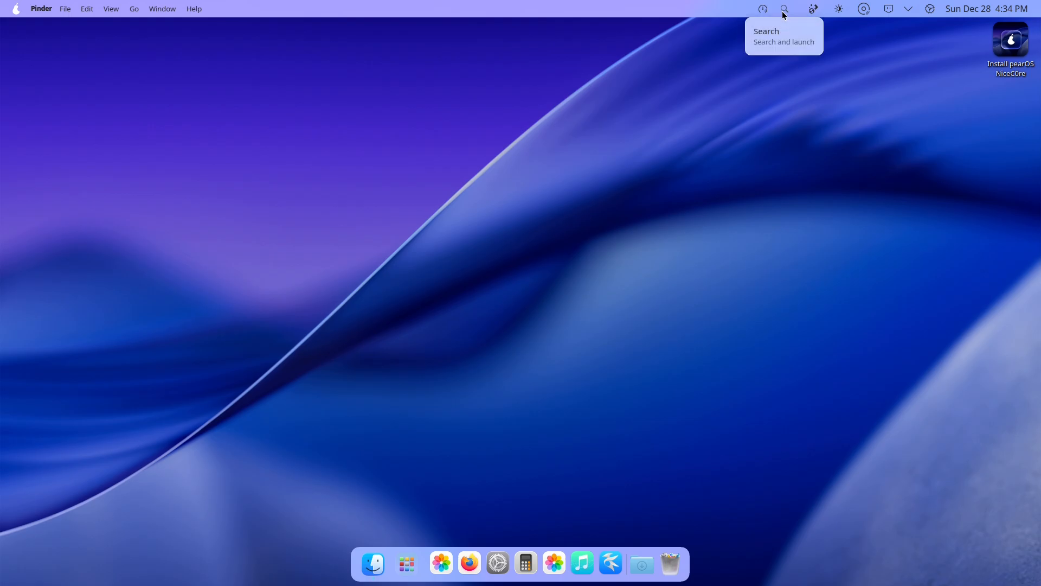
pyautogui.click(784, 9)
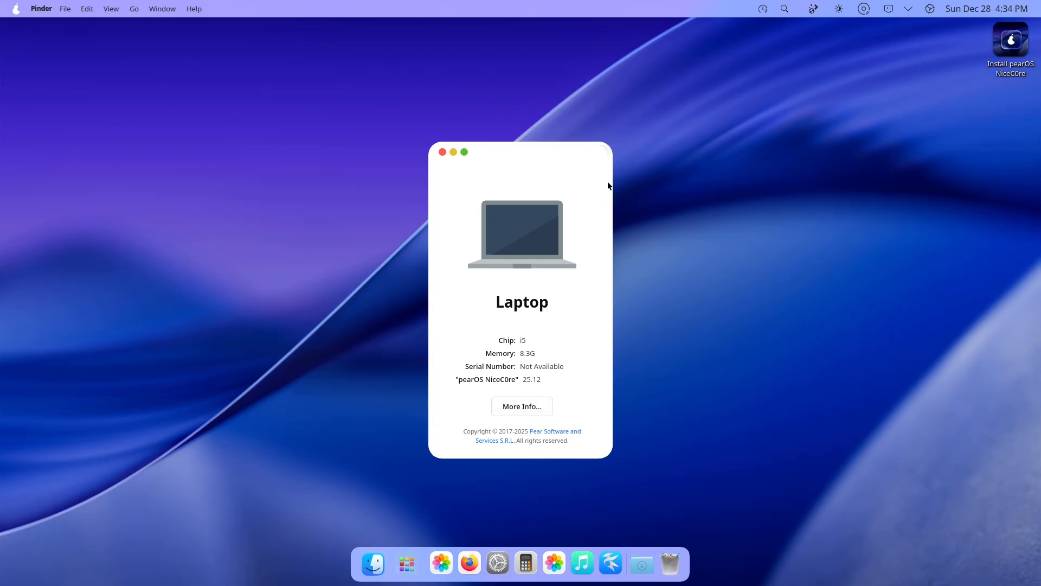
pyautogui.moveTo(609, 189)
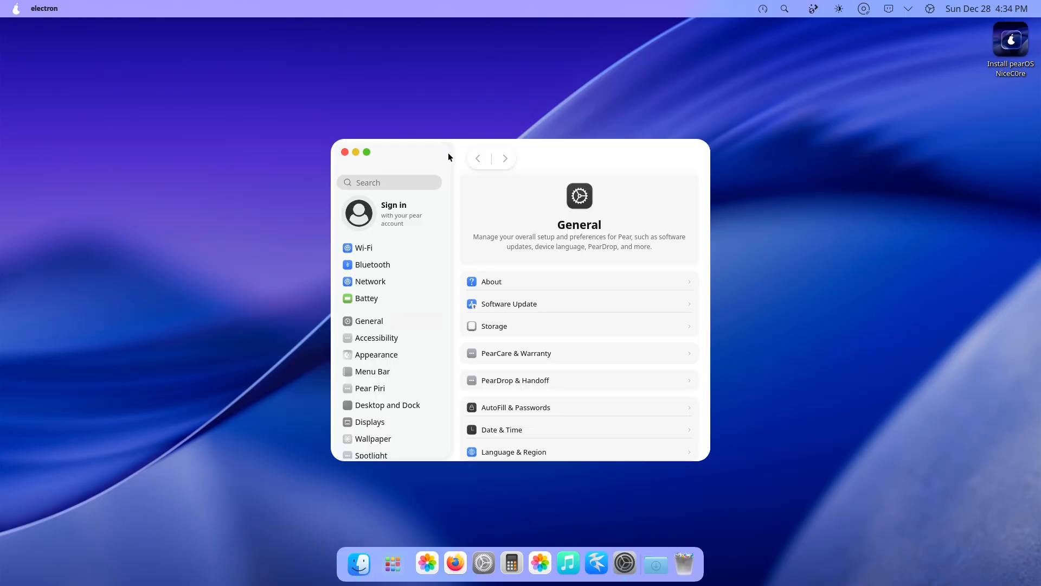
# View the laptop's full General > About details, then go to the Appearance page.
pyautogui.click(492, 281)
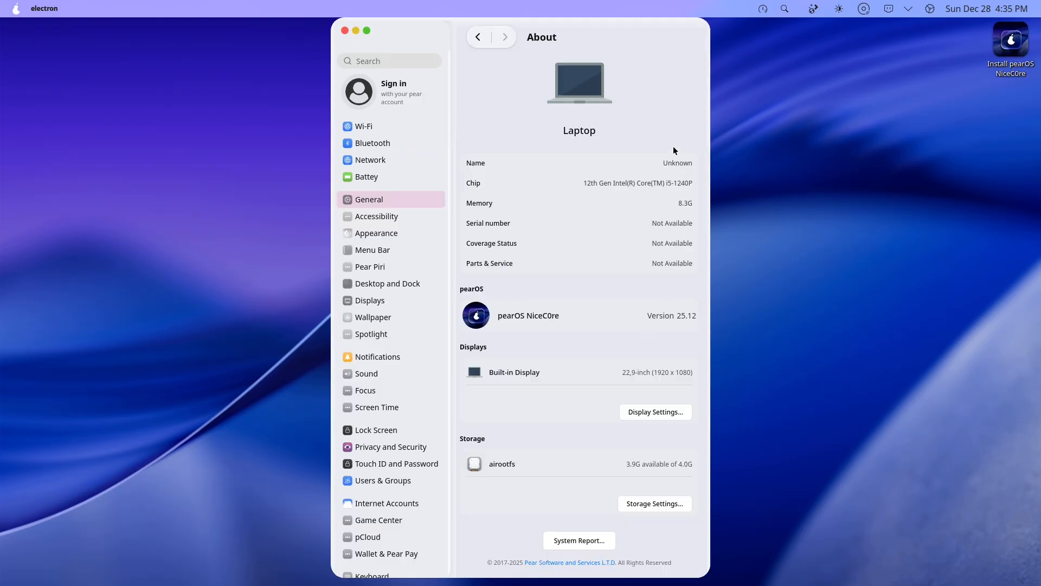
pyautogui.moveTo(583, 357)
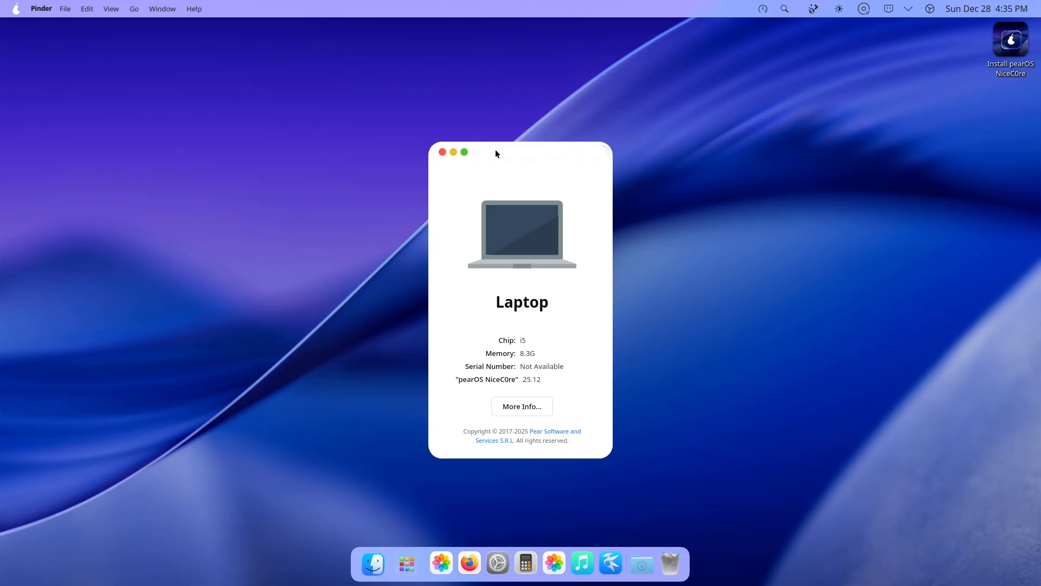
pyautogui.moveTo(883, 18)
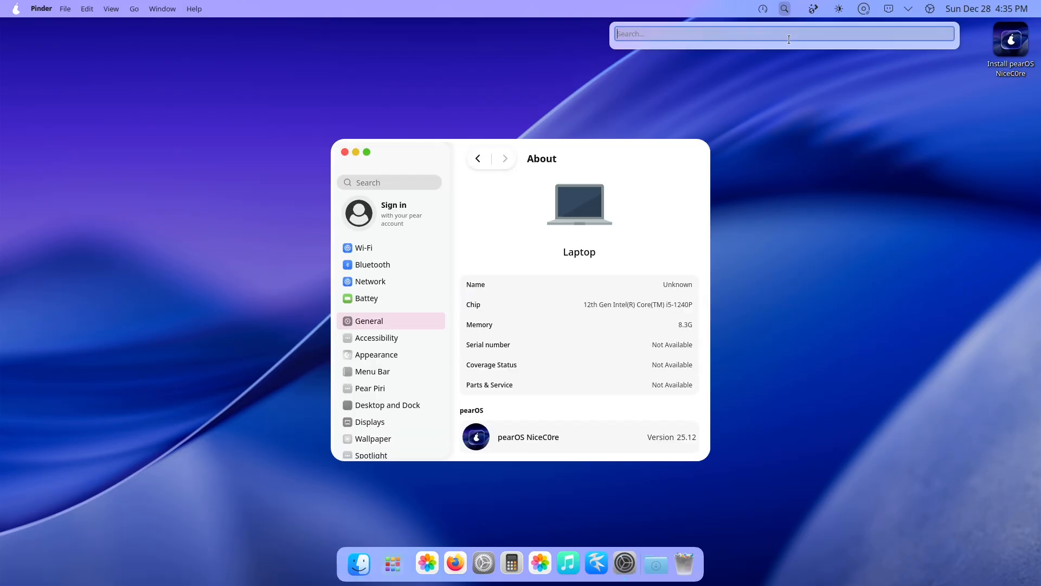
pyautogui.write('firef')
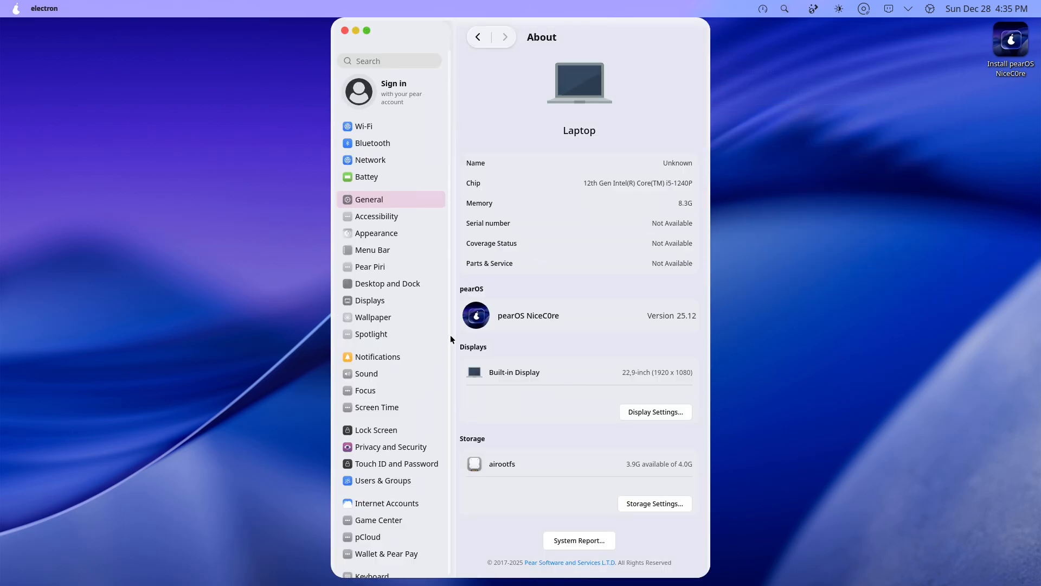
pyautogui.click(377, 233)
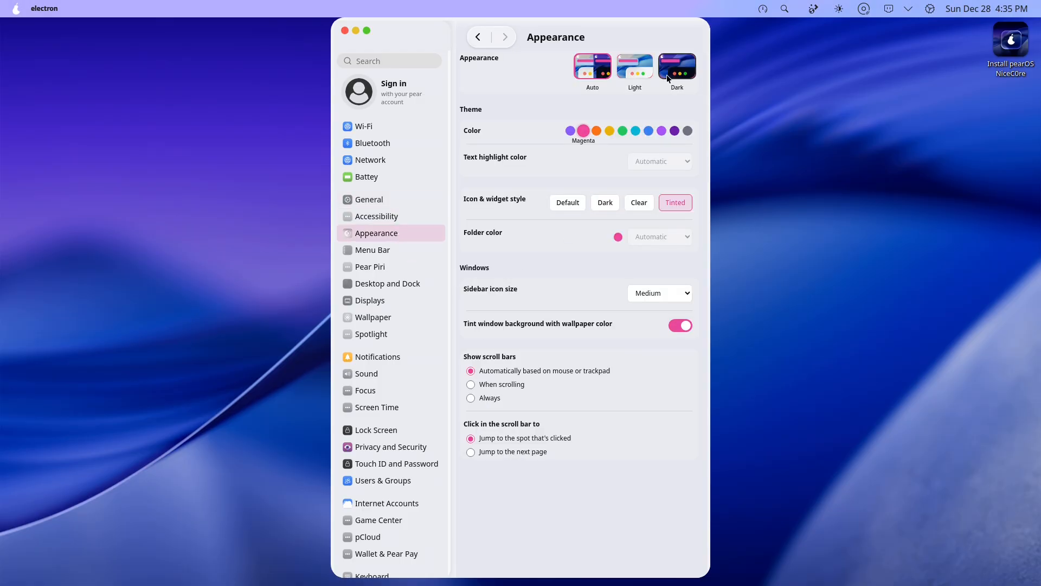
# Select the Dark appearance thumbnail and close System Settings.
pyautogui.click(677, 66)
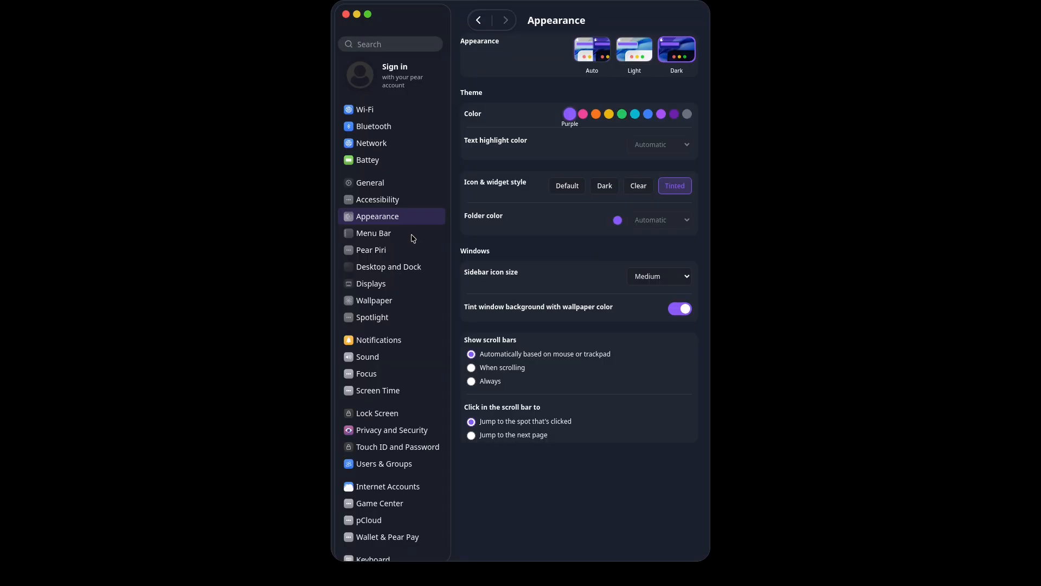
pyautogui.click(370, 250)
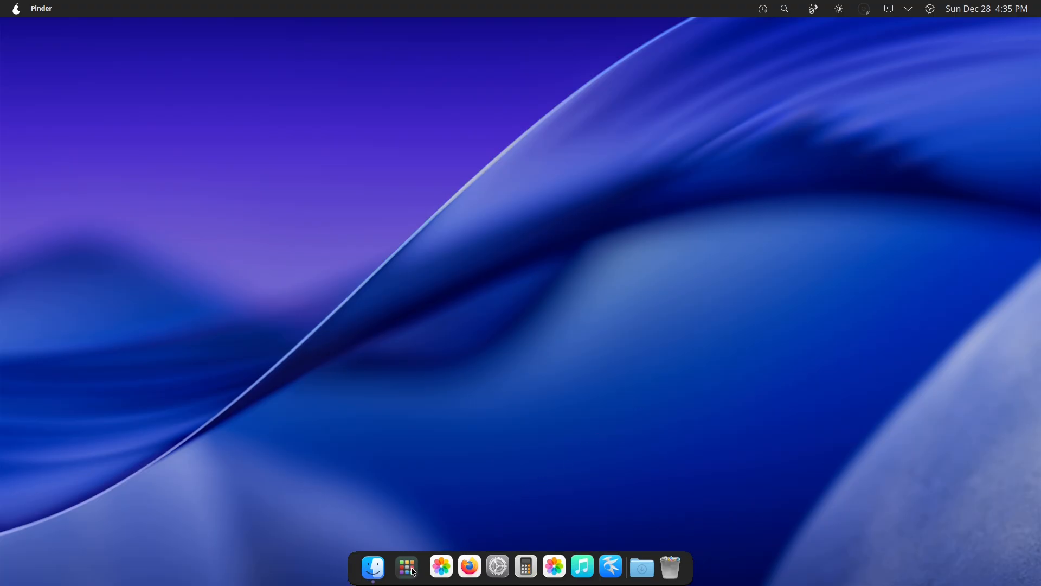
# Launch Konsole from the Launchpad Applications grid.
pyautogui.click(408, 566)
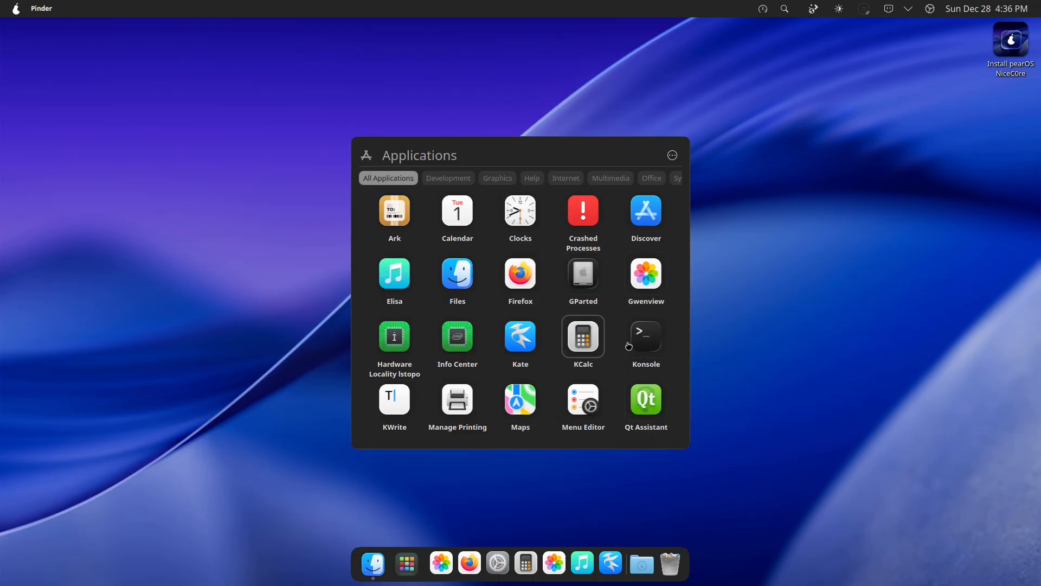
pyautogui.click(657, 331)
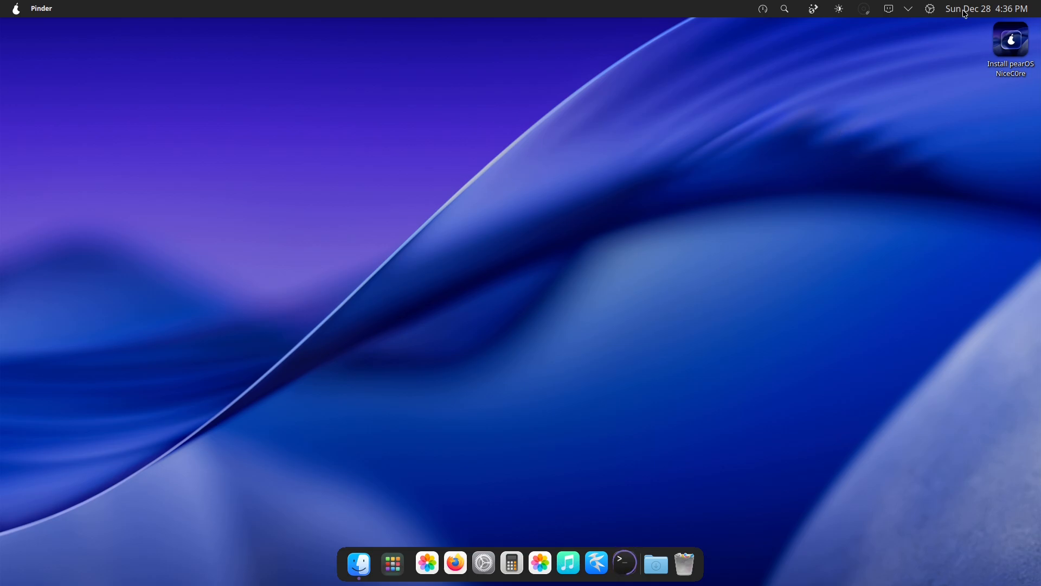
# Check the calendar, quick controls, status tray and wired network popups, then dismiss them.
pyautogui.click(986, 9)
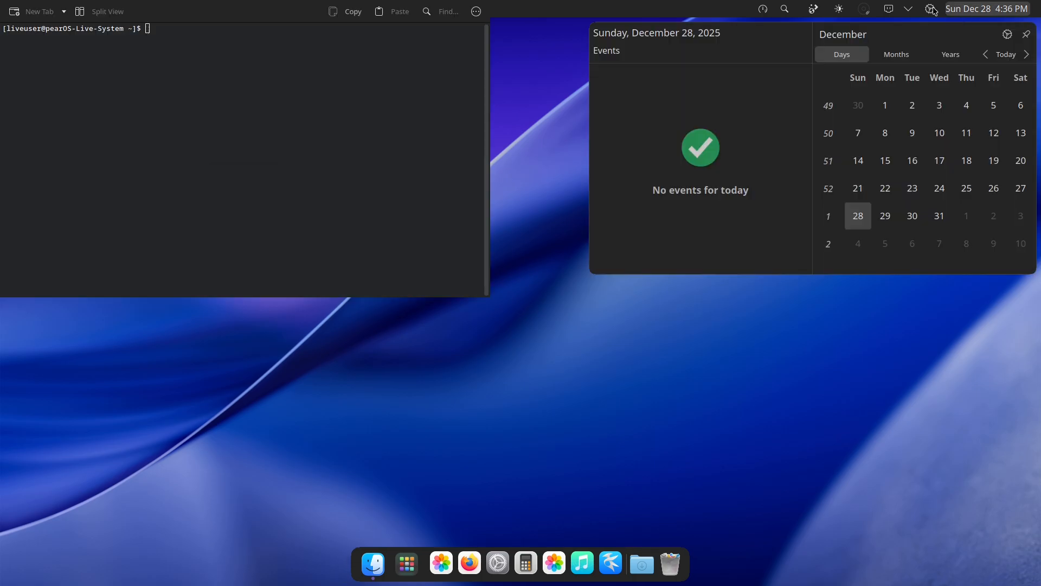
pyautogui.click(929, 9)
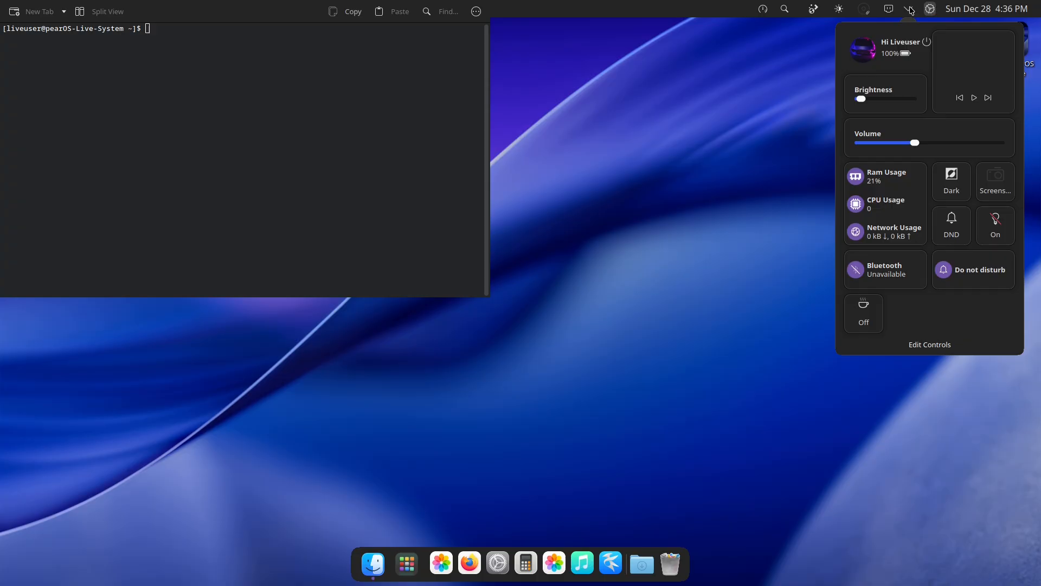
pyautogui.click(888, 9)
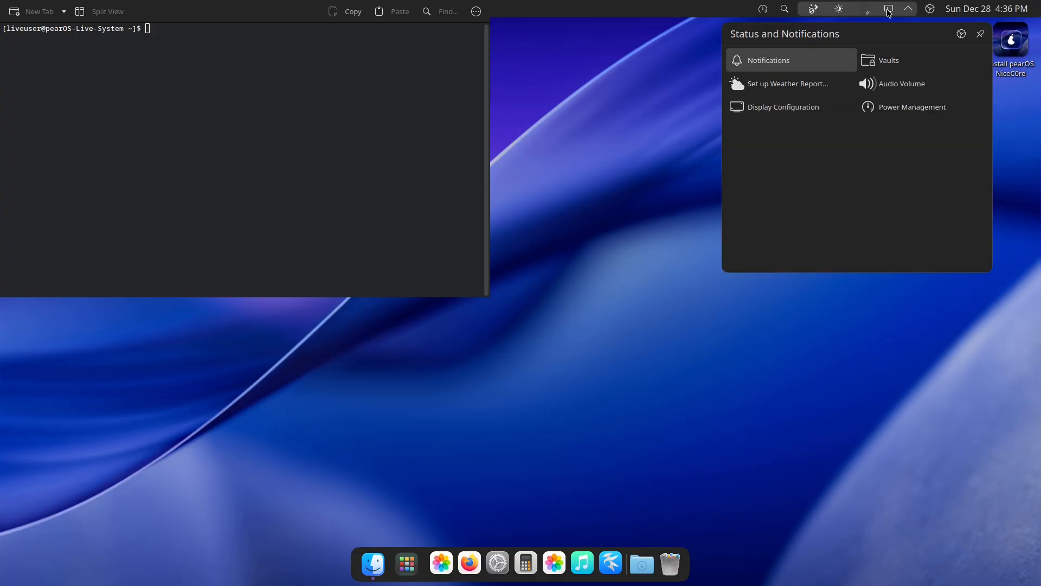
pyautogui.click(863, 9)
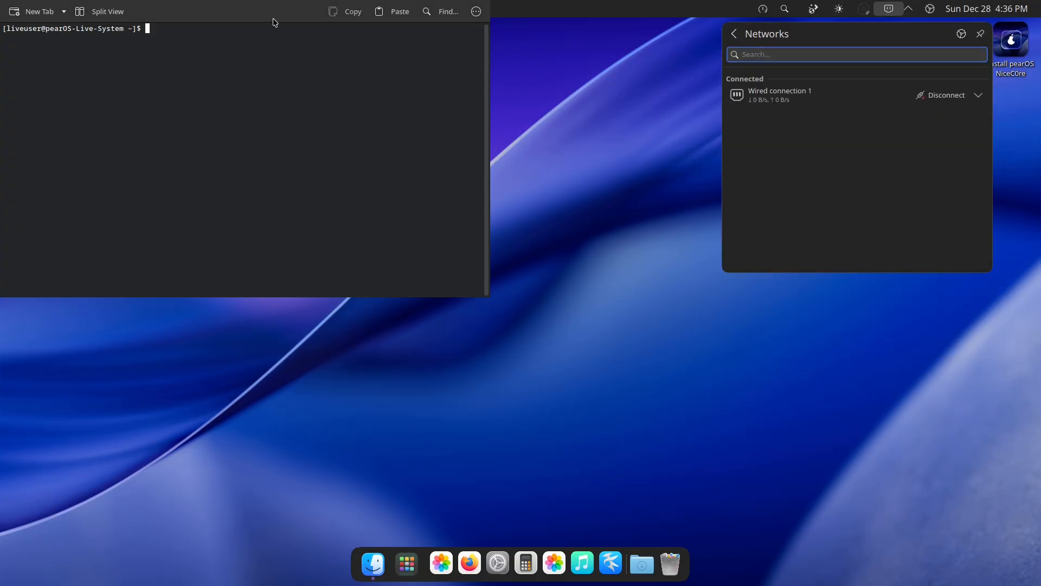
pyautogui.click(476, 11)
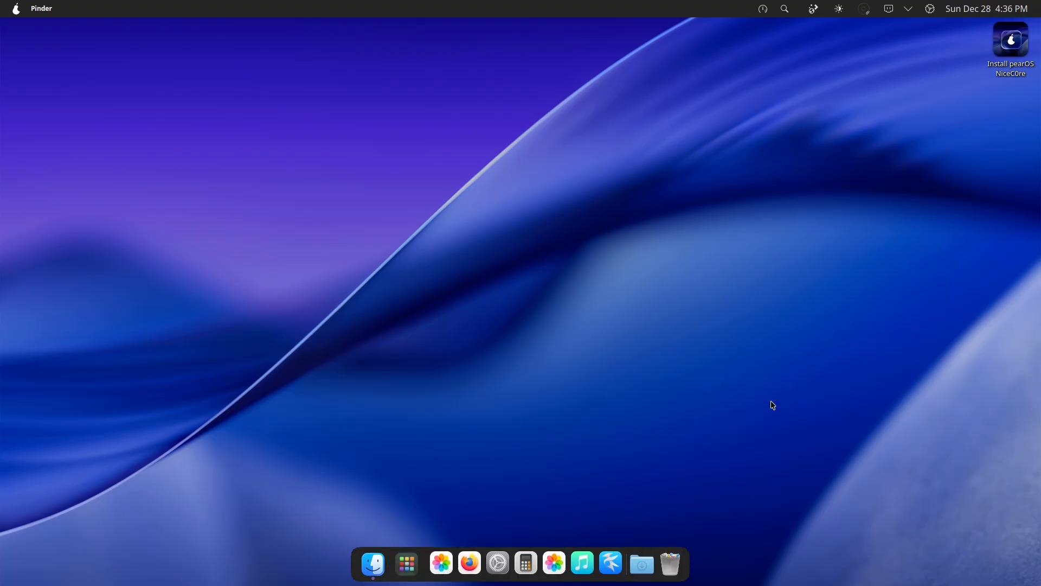
# Relaunch Konsole by searching 'ko', then browse and dismiss its options menu.
pyautogui.click(785, 8)
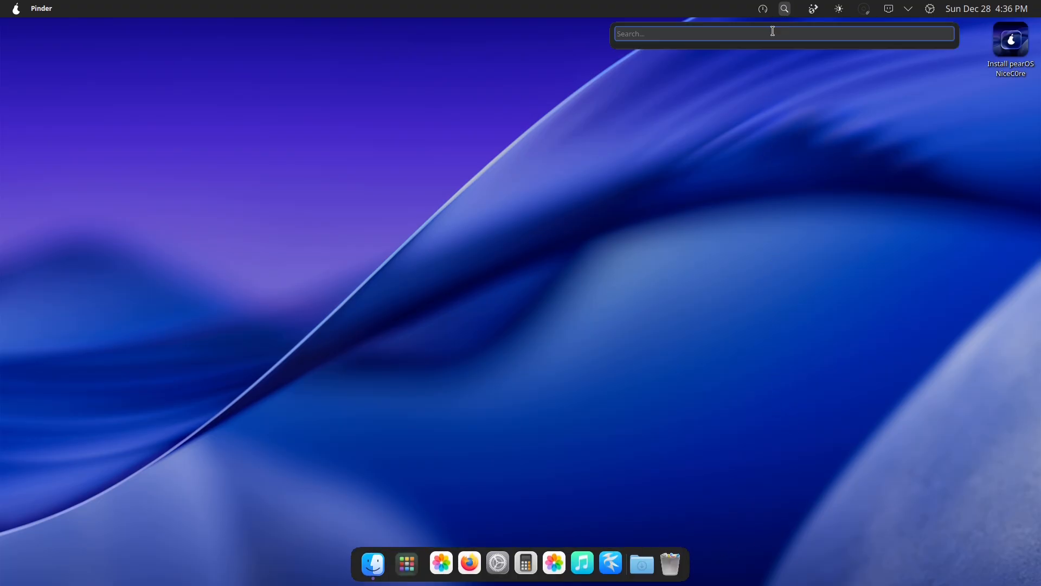
pyautogui.write('ko')
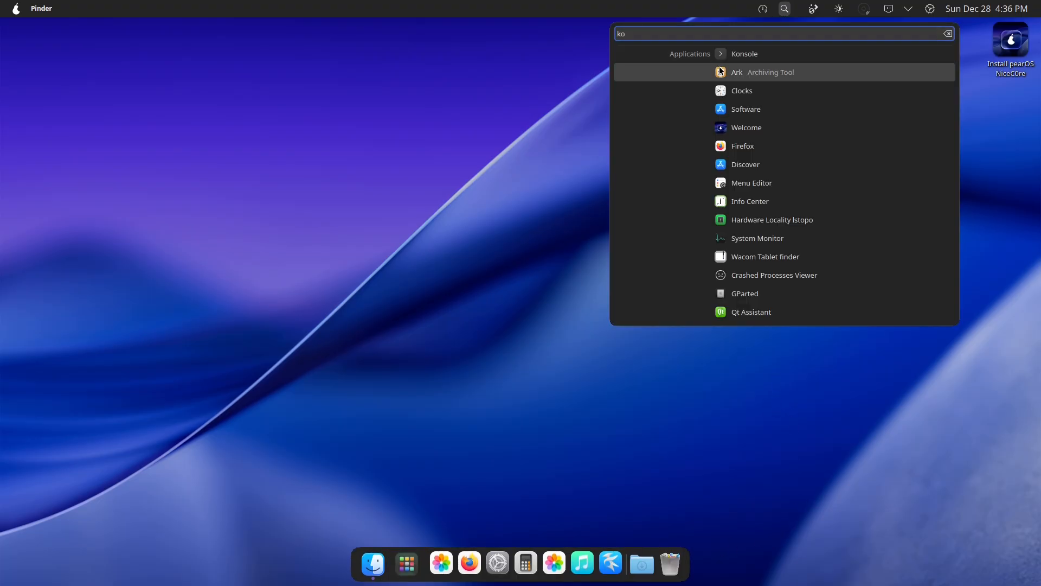
pyautogui.click(744, 53)
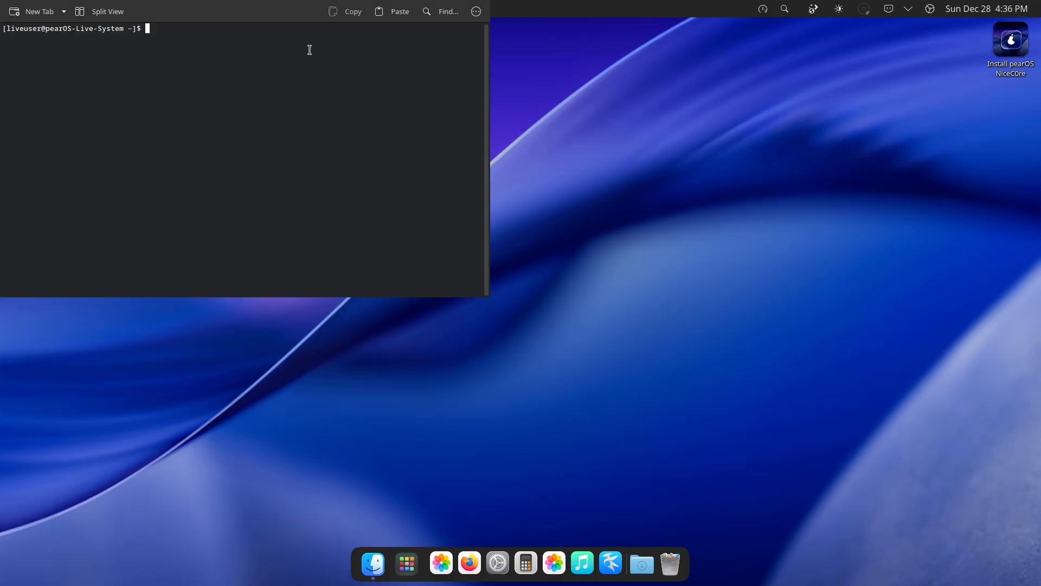
pyautogui.click(476, 11)
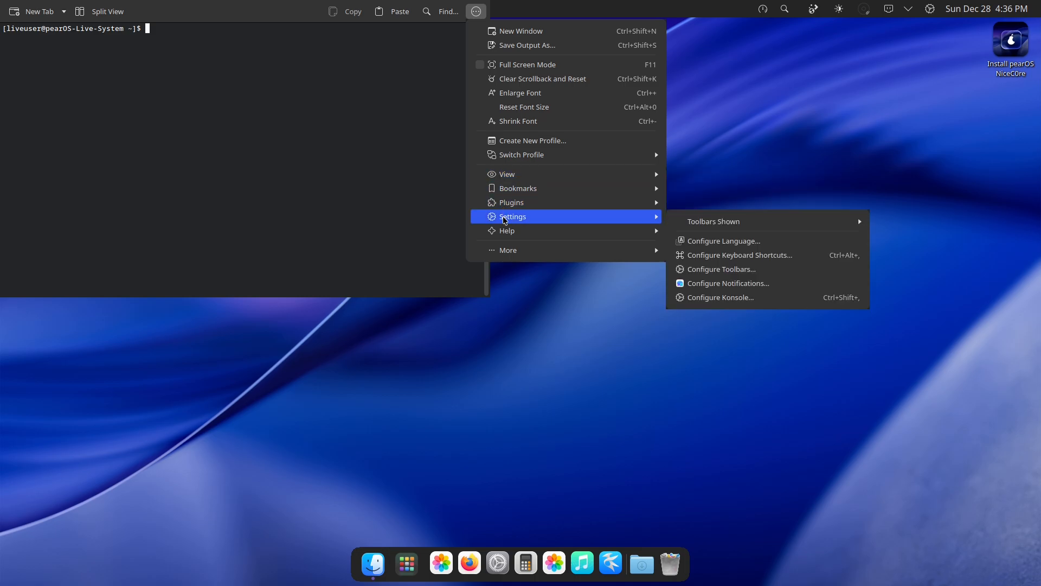
pyautogui.click(326, 103)
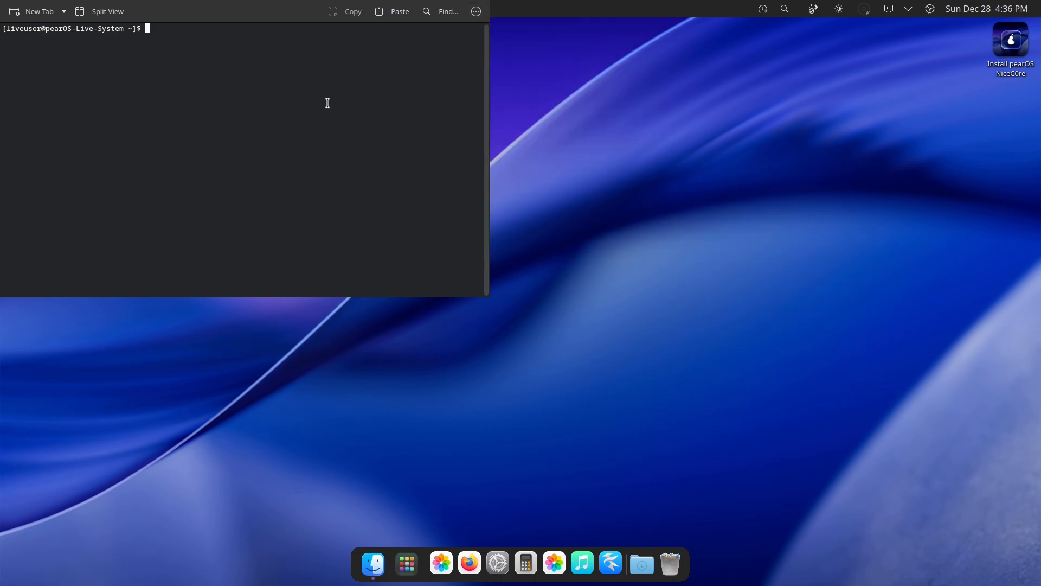
# Install and run fastfetch via pacman -Sy, clear, then check python3 --version.
pyautogui.write('fastfetch')
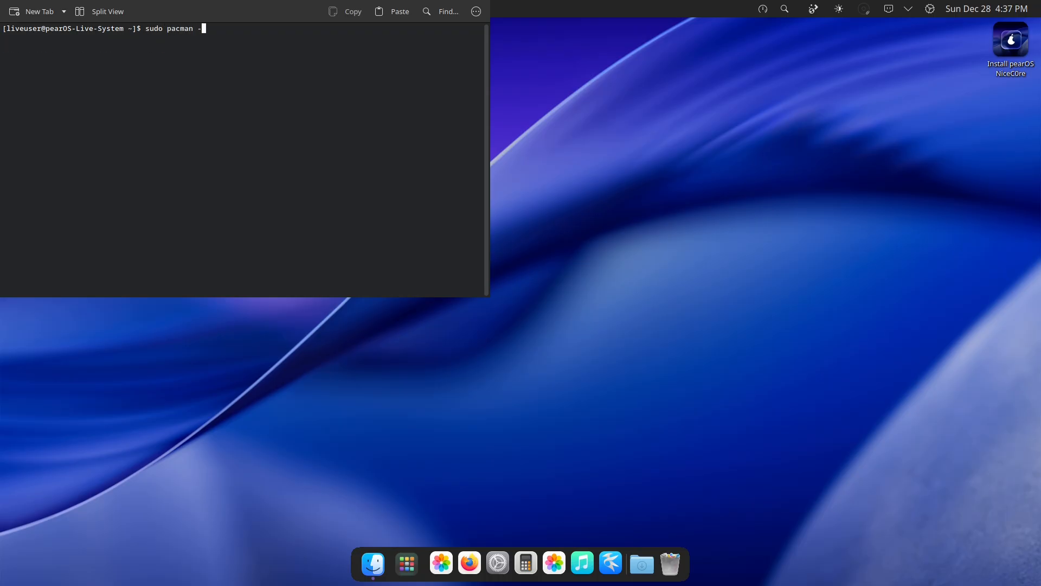
pyautogui.write('Sy fastfe')
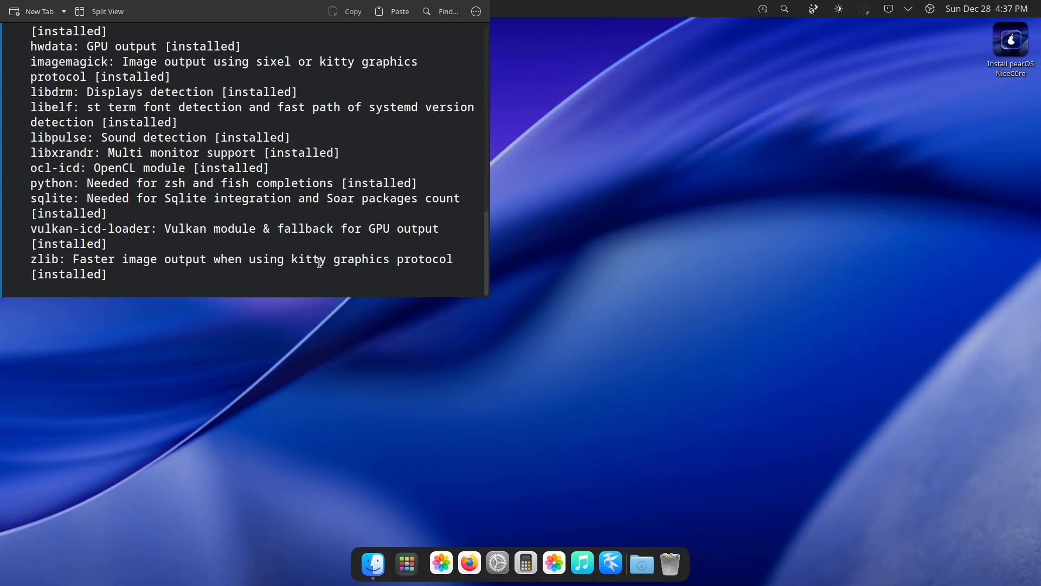
pyautogui.write('clear')
pyautogui.write('fas')
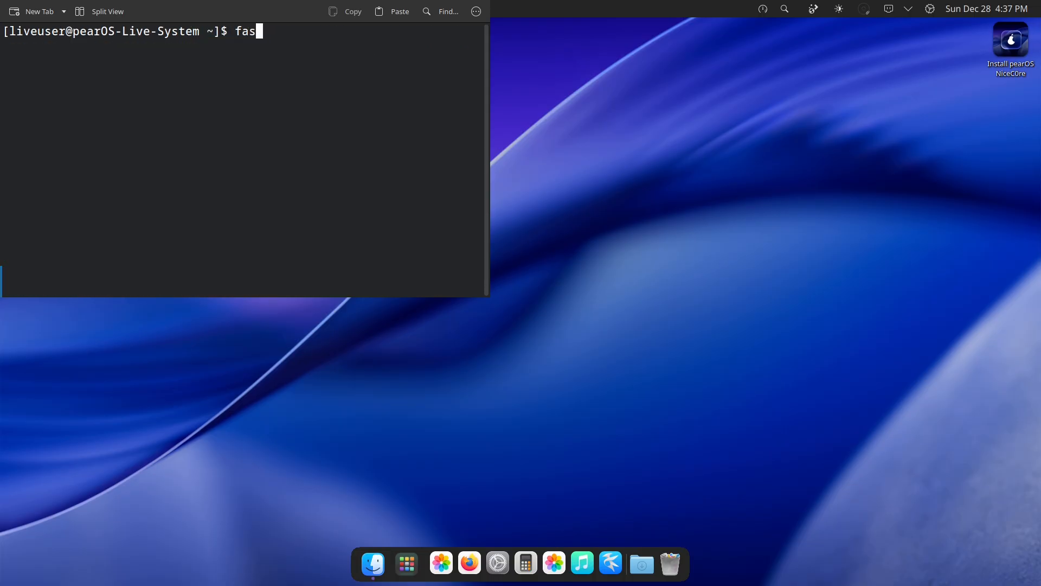
pyautogui.press('Return')
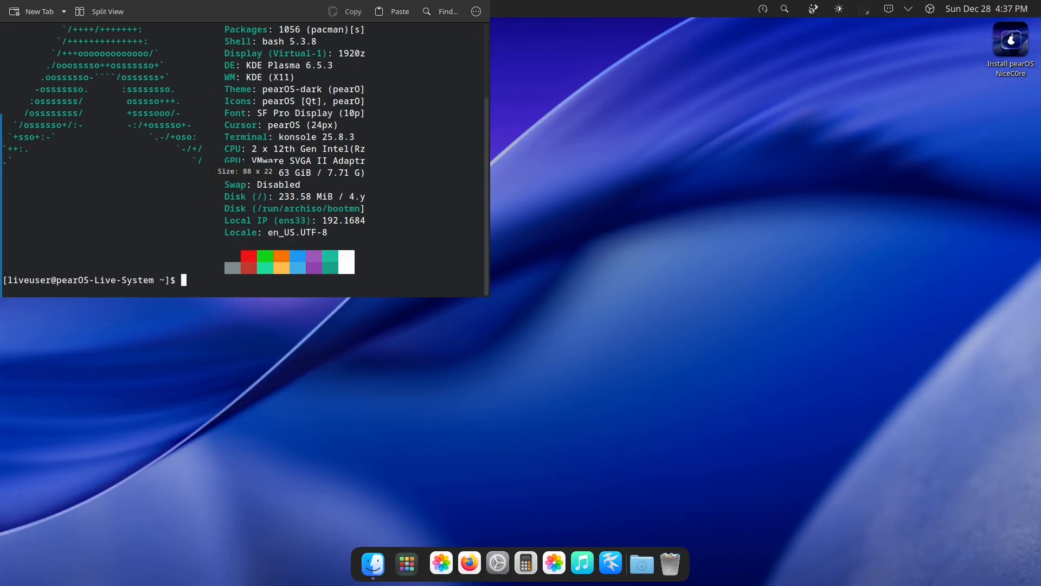
pyautogui.write('pytho')
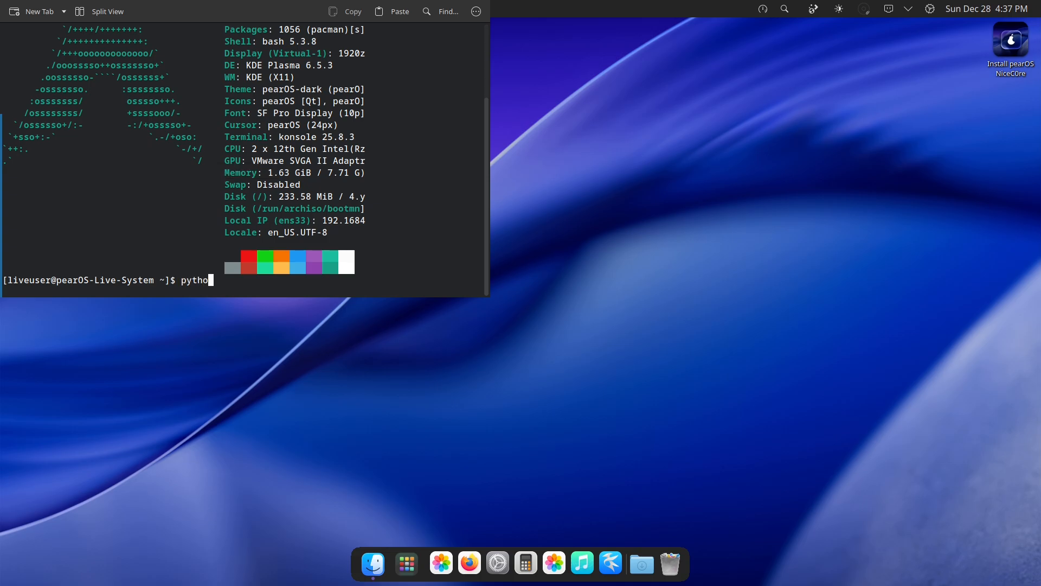
pyautogui.write('n3  --versi')
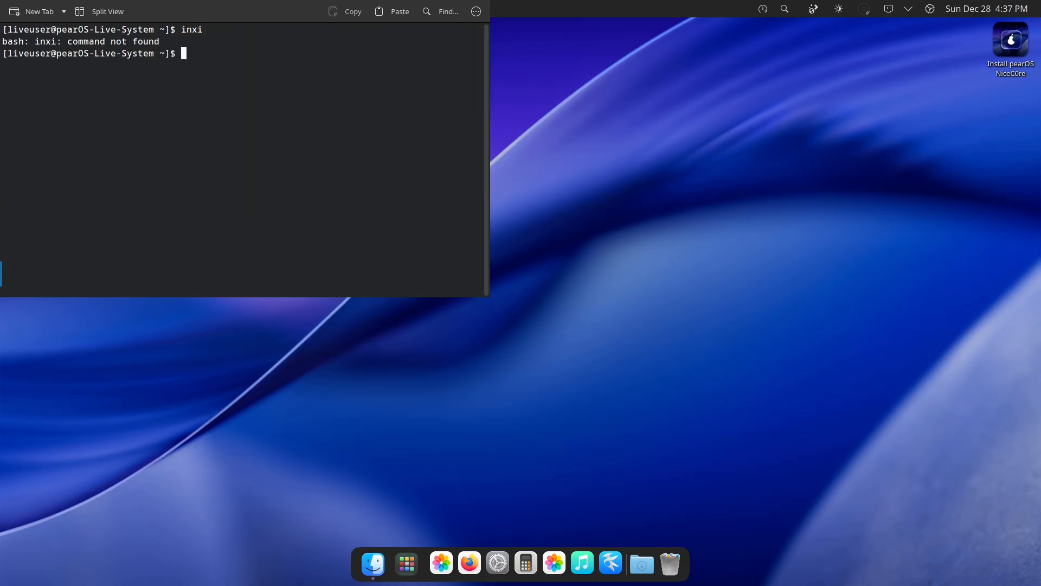
# Run sudo pacman -Sy inxi, confirming each prompt until it fails on an untrusted signature.
pyautogui.write('sudo pacman -S')
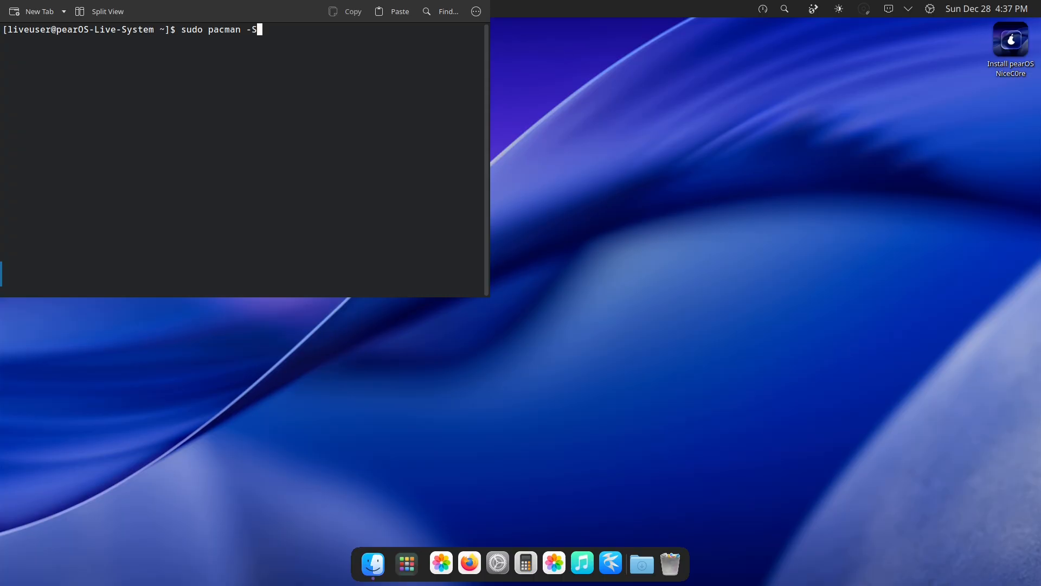
pyautogui.write('y inxi')
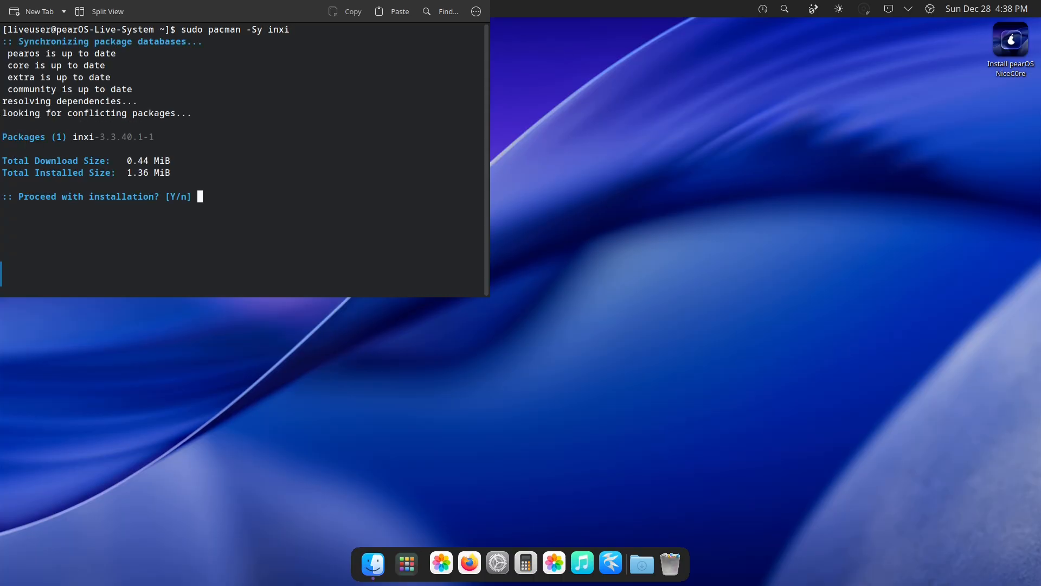
pyautogui.write('y')
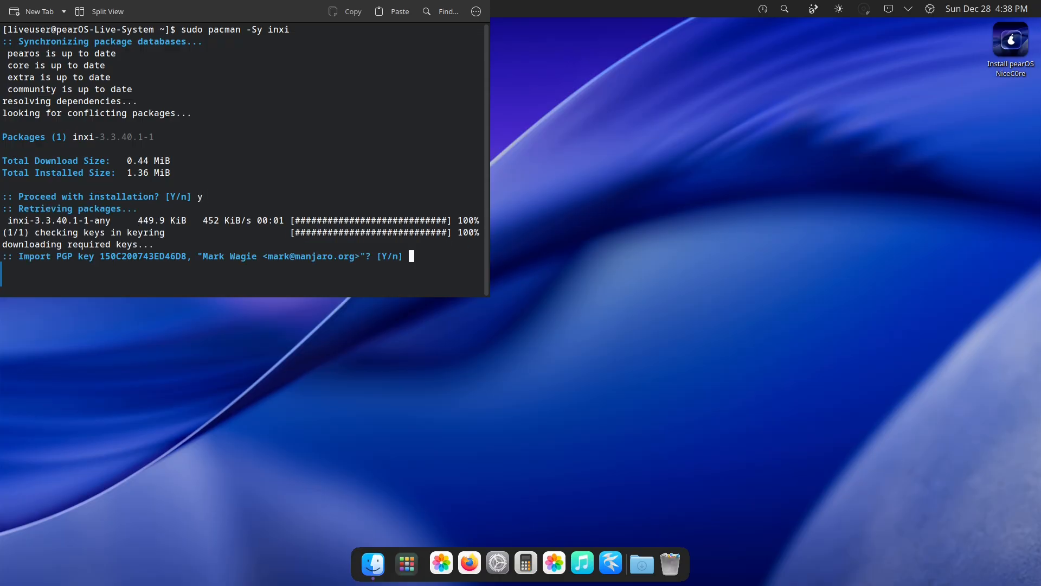
pyautogui.write('y')
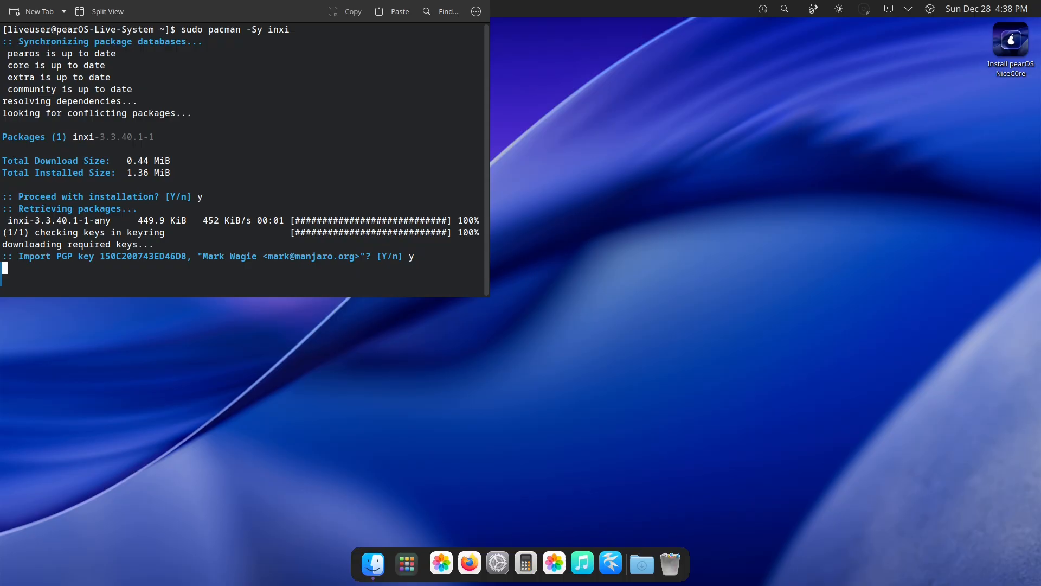
pyautogui.moveTo(592, 563)
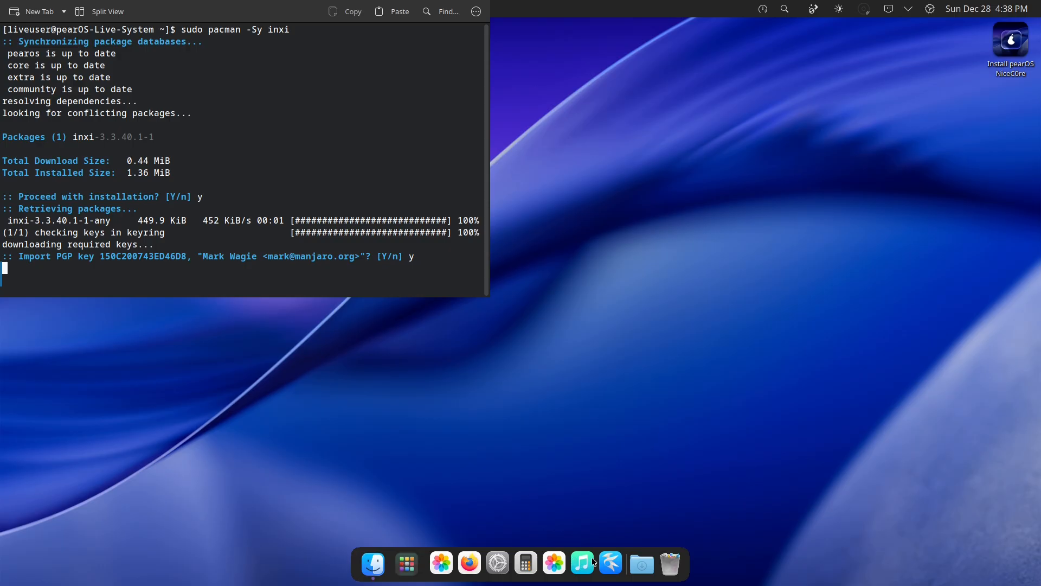
pyautogui.moveTo(582, 564)
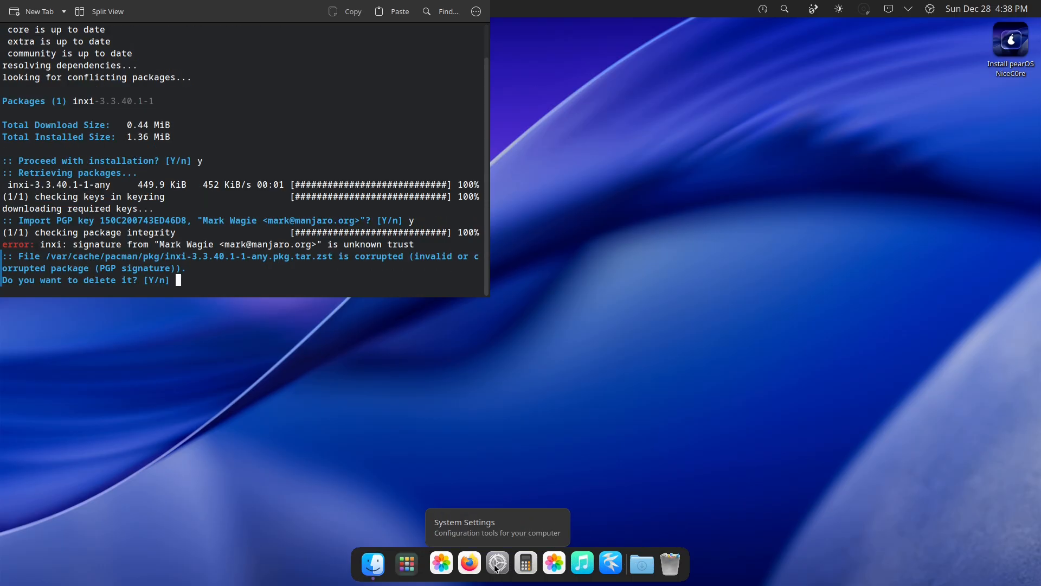
pyautogui.write('y')
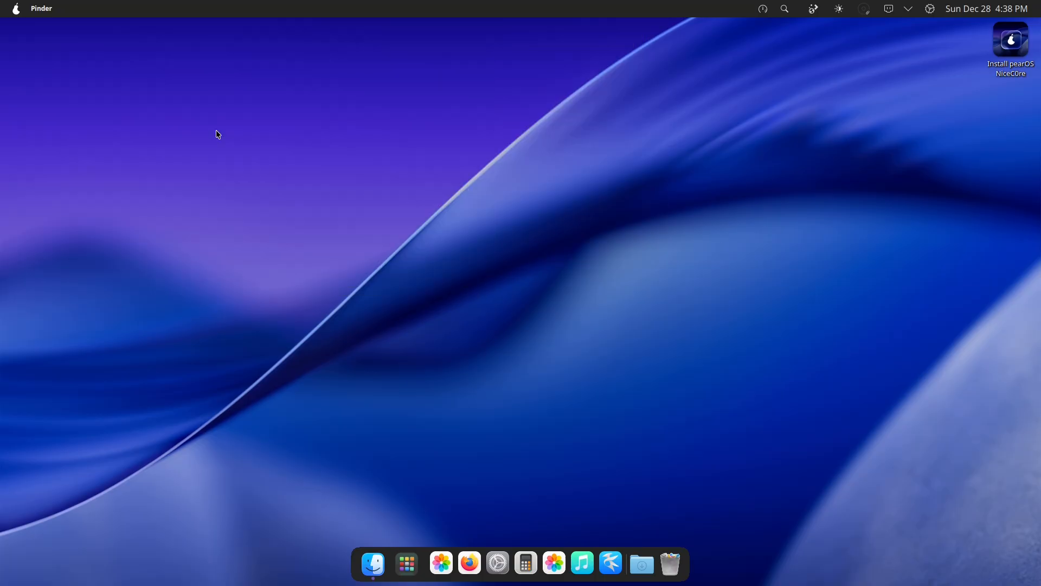
pyautogui.moveTo(550, 245)
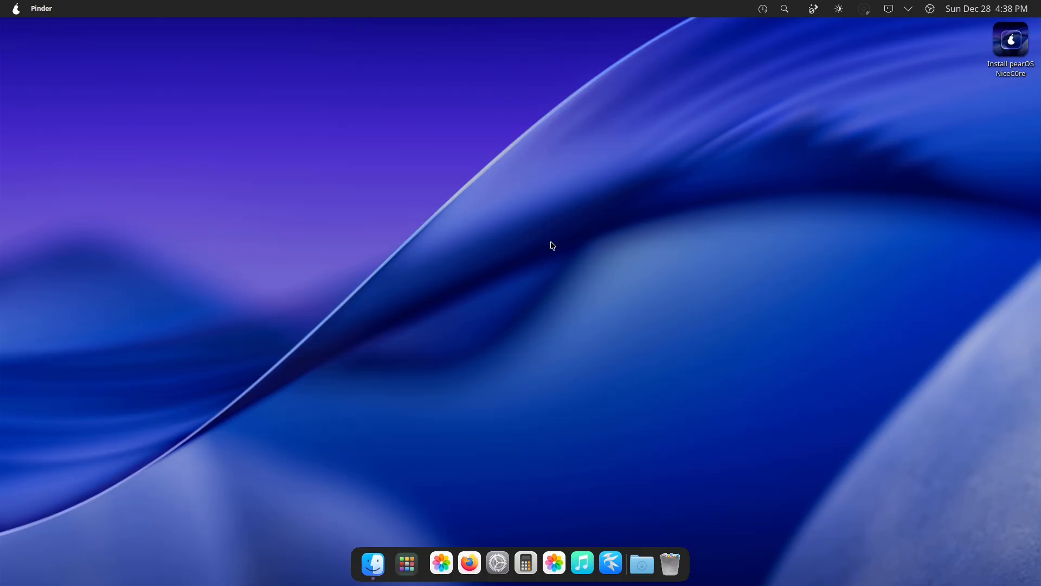
pyautogui.moveTo(710, 275)
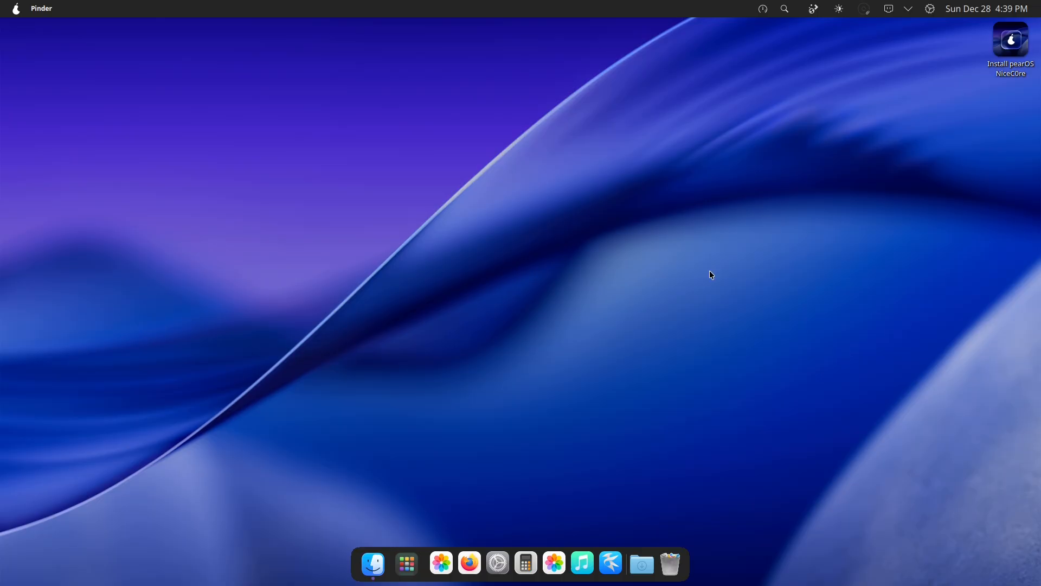
# Open Desktop and Wallpaper from the desktop's right-click menu.
pyautogui.rightClick(711, 275)
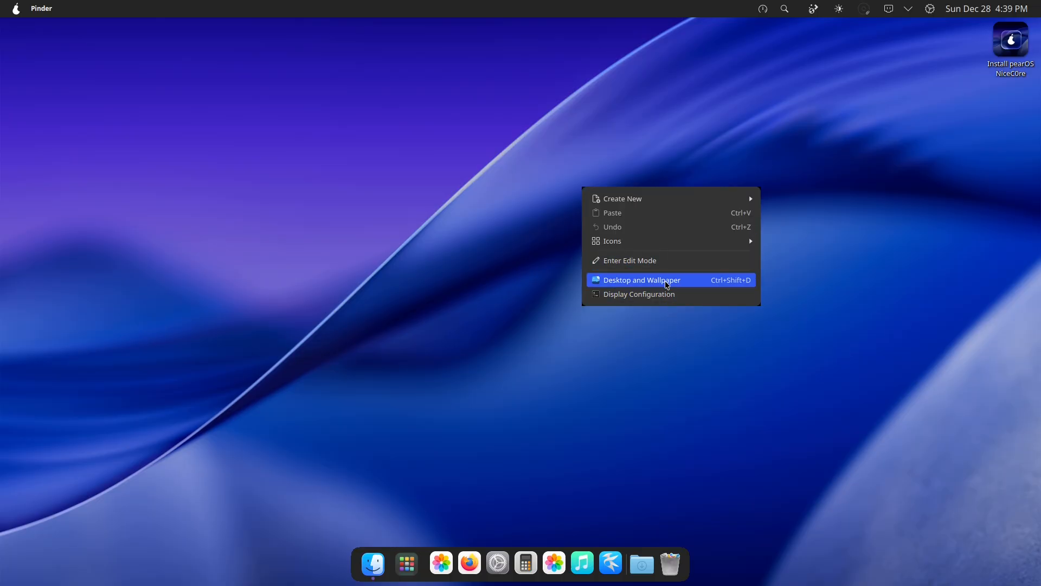
pyautogui.click(641, 280)
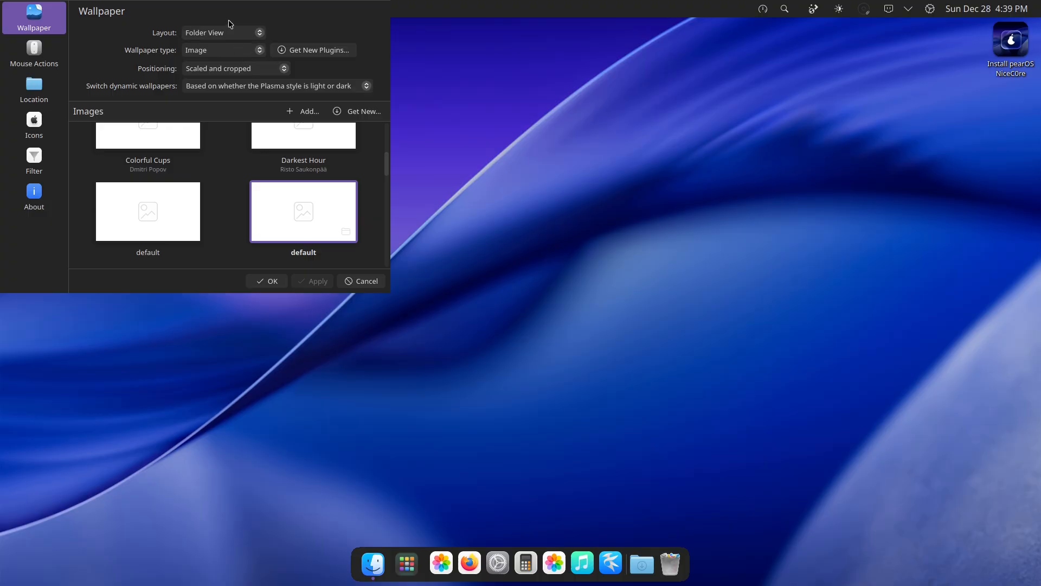